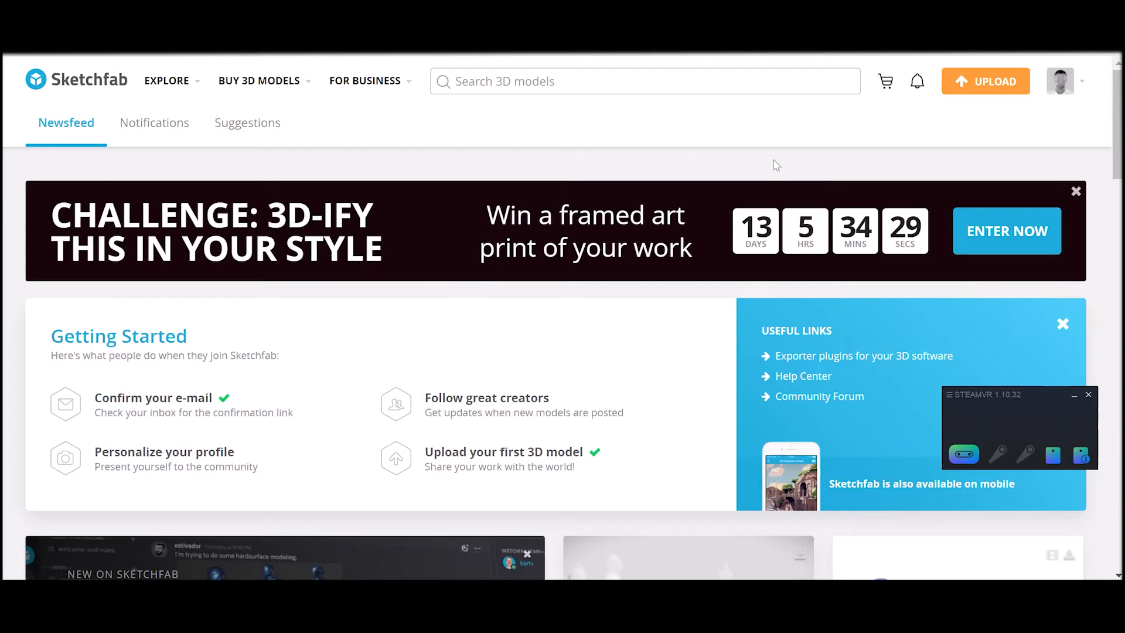
{"action": "mouse_move", "coordinate": [332, 191]}
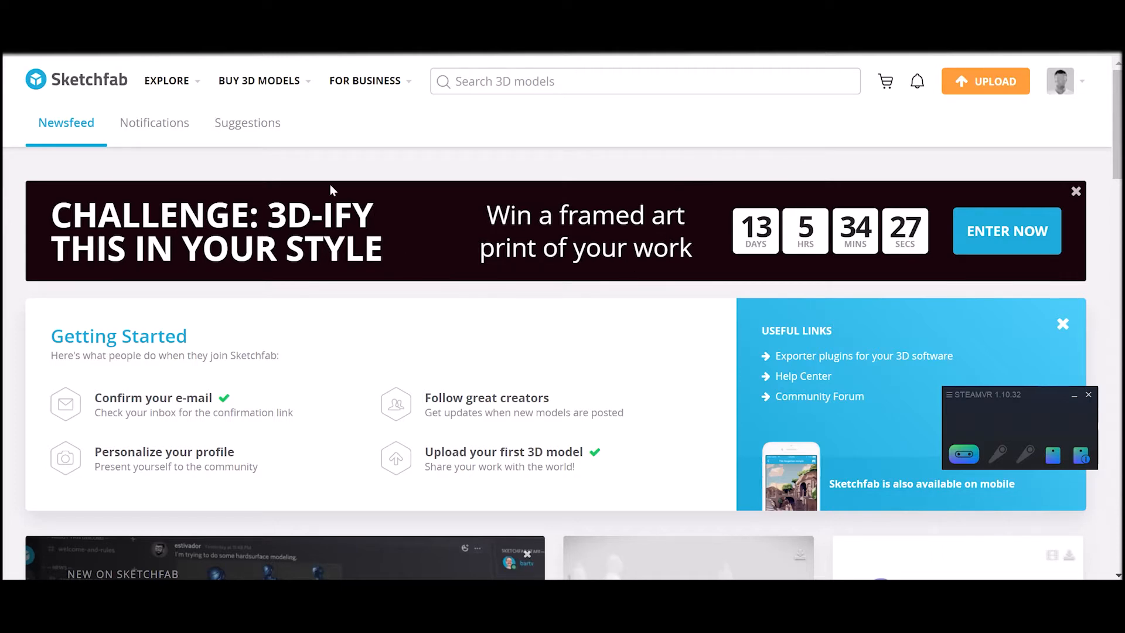
{"action": "mouse_move", "coordinate": [850, 159]}
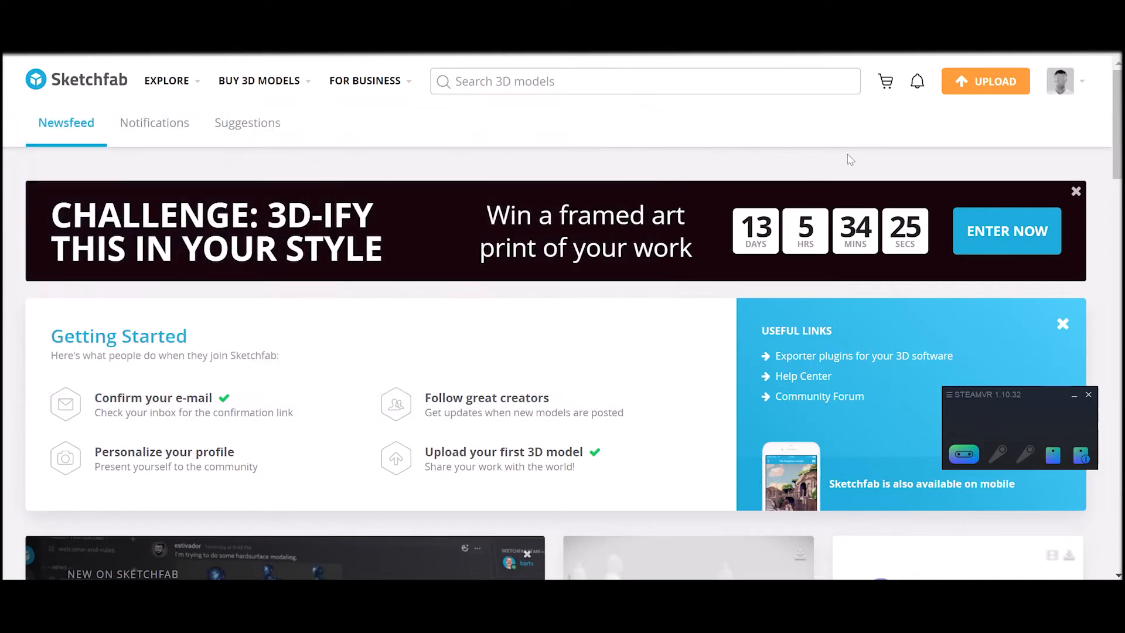
{"action": "mouse_move", "coordinate": [722, 419]}
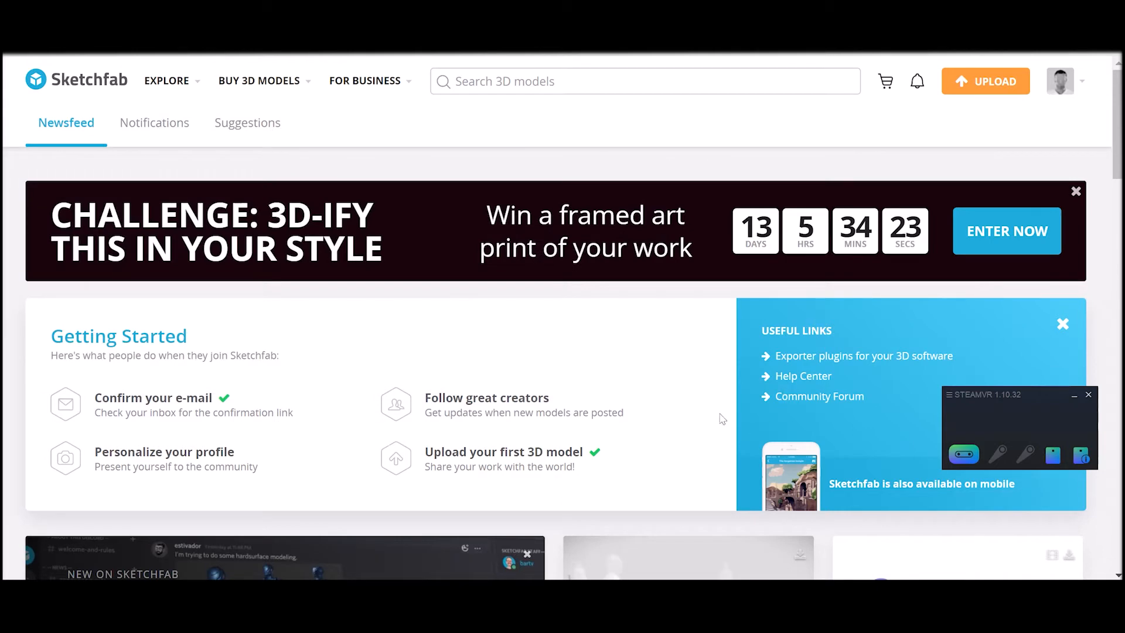
{"action": "mouse_move", "coordinate": [703, 416]}
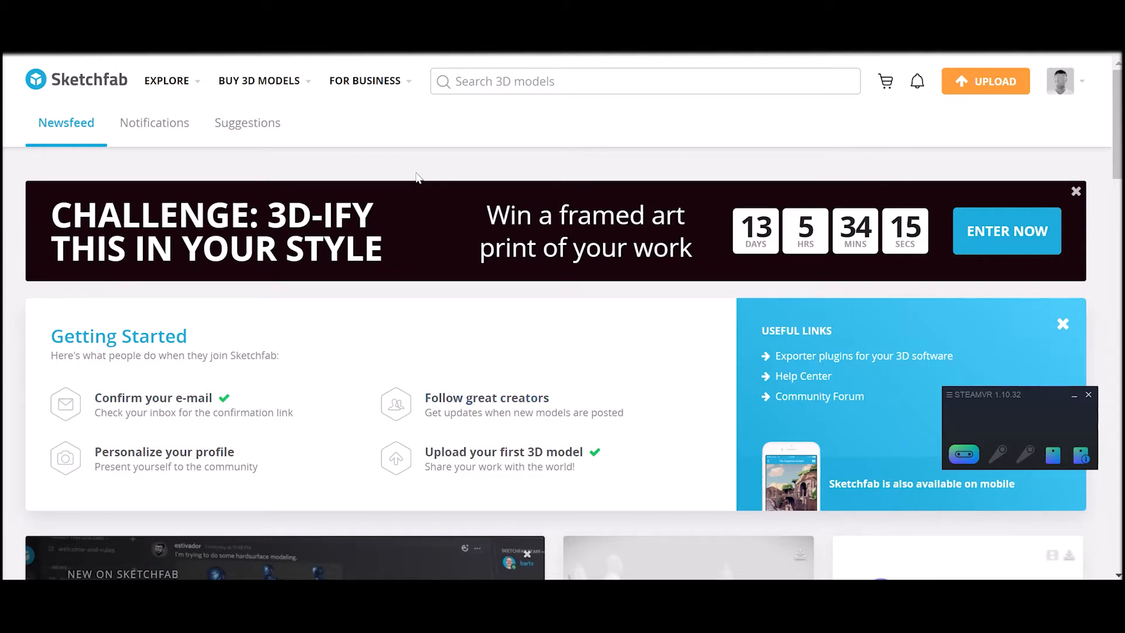
{"action": "mouse_move", "coordinate": [193, 141]}
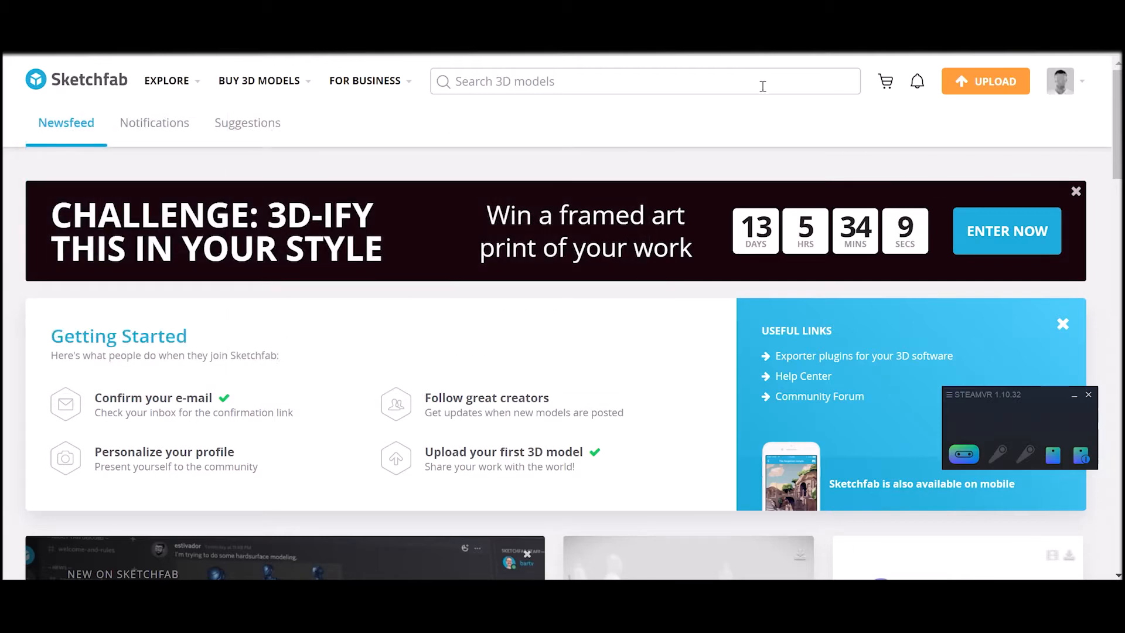
- Search Sketchfab for downloadable 'serving room' models and scroll through the results
{"action": "left_click", "coordinate": [643, 80]}
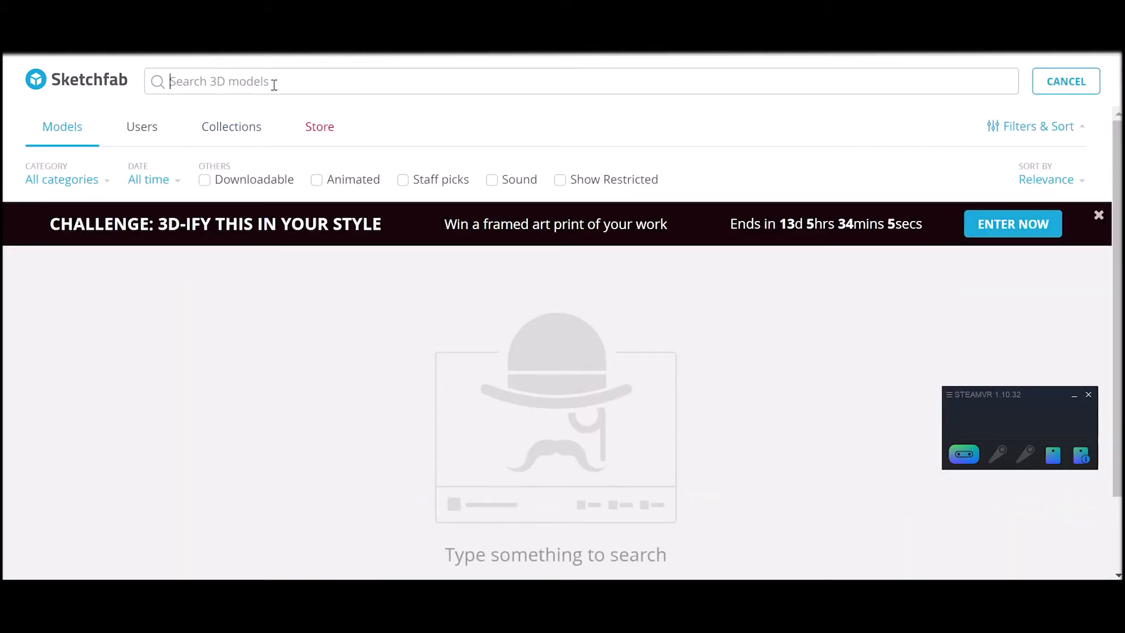
{"action": "left_click", "coordinate": [205, 179]}
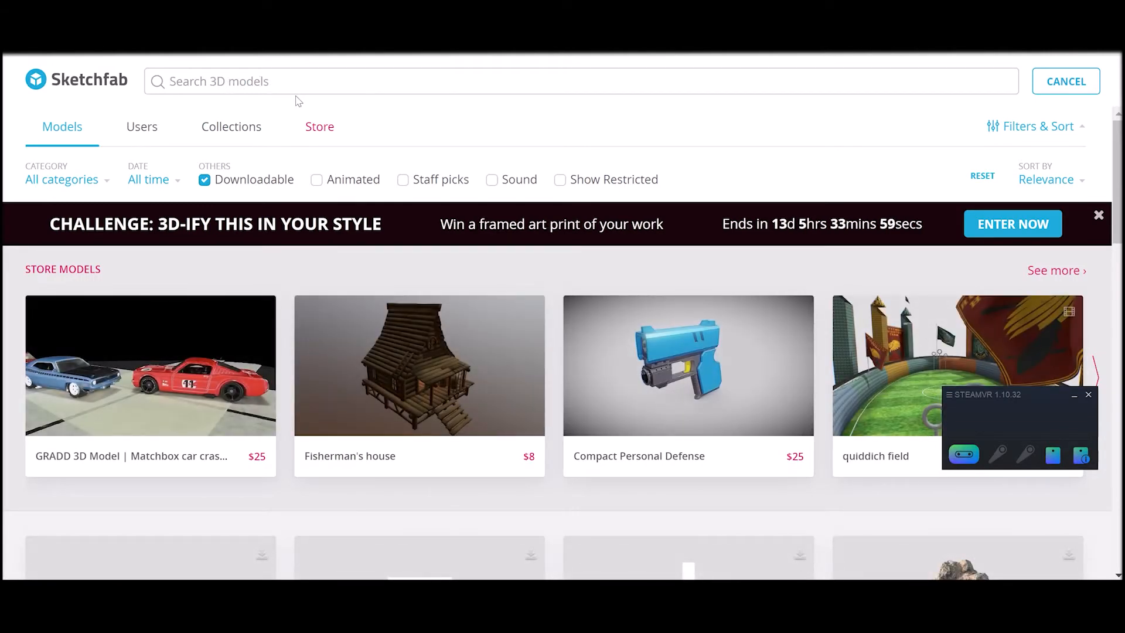
{"action": "type", "text": "serving"}
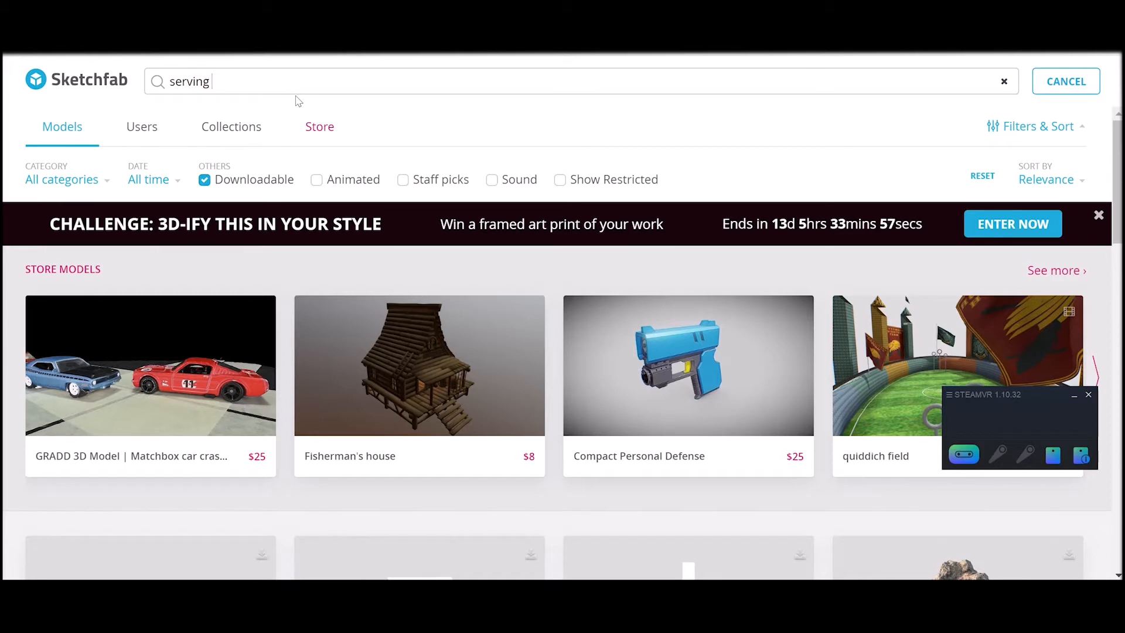
{"action": "type", "text": "room"}
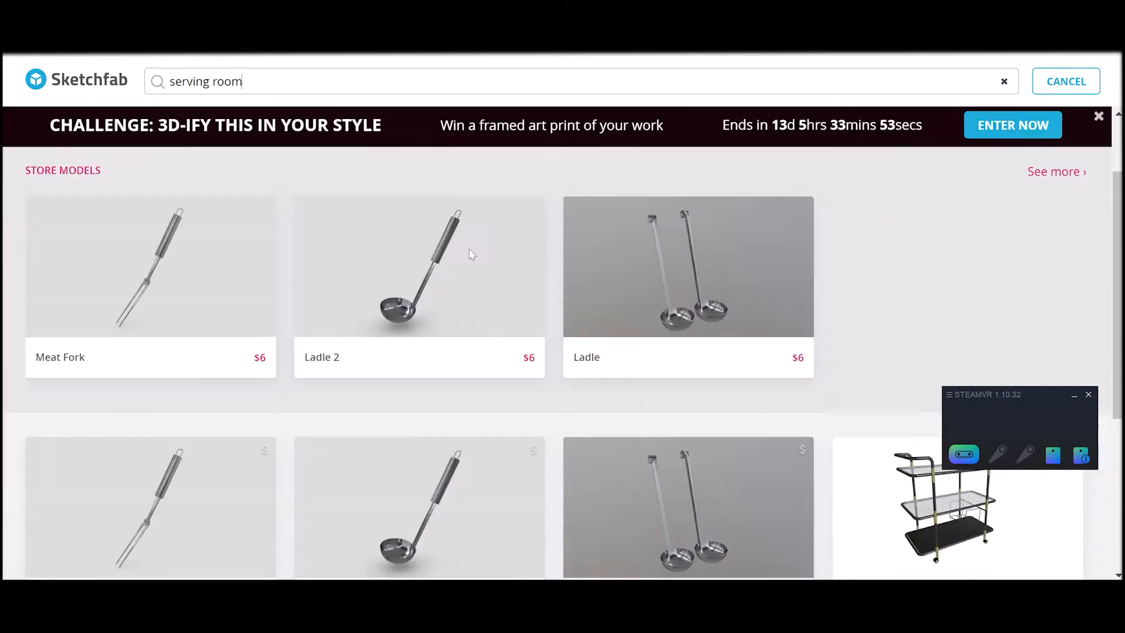
{"action": "scroll", "scroll_direction": "down", "scroll_amount": 3}
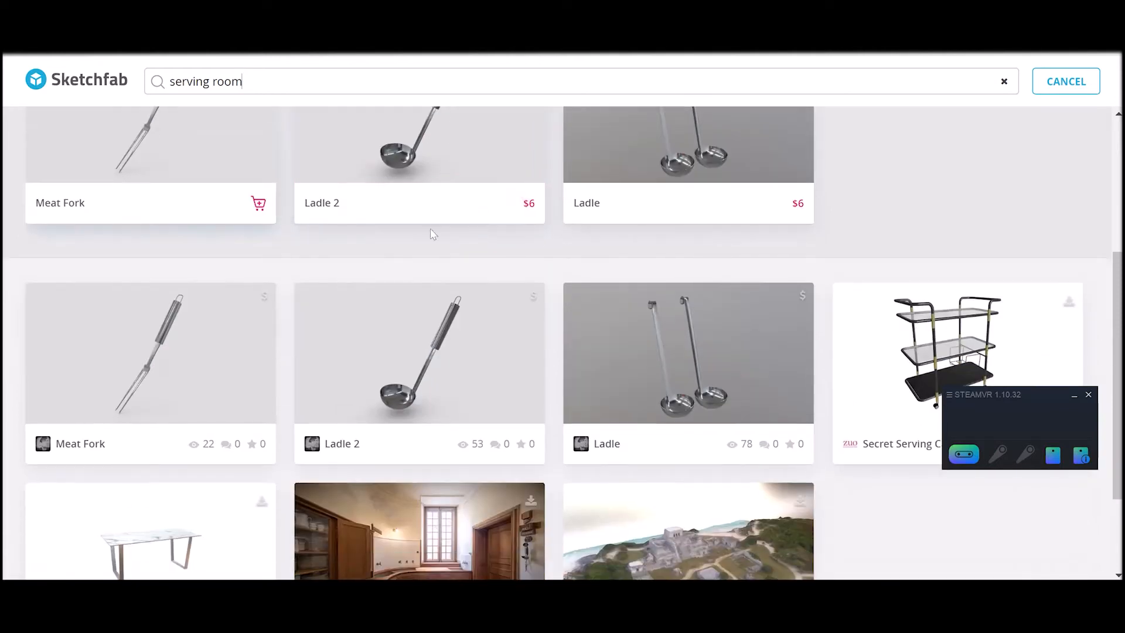
{"action": "mouse_move", "coordinate": [195, 194]}
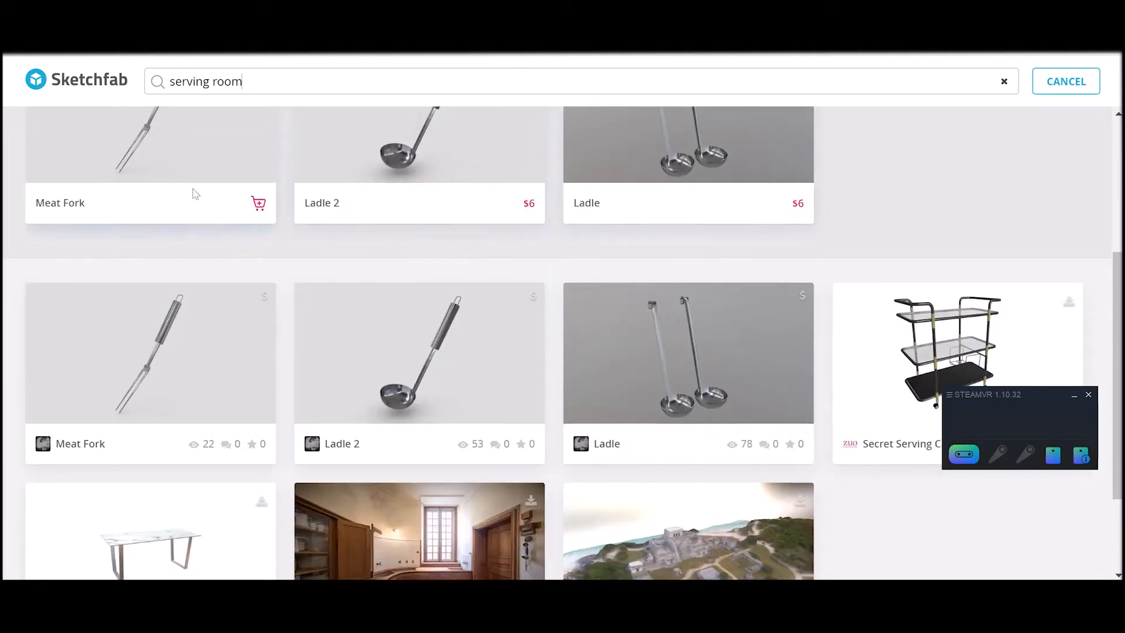
{"action": "mouse_move", "coordinate": [447, 200]}
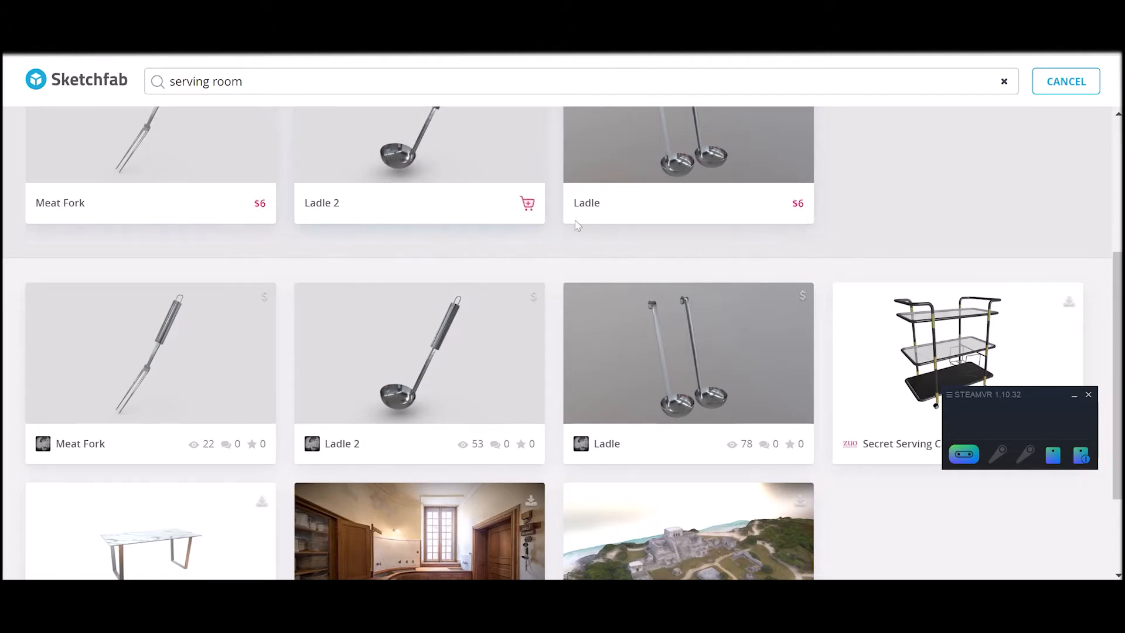
{"action": "scroll", "scroll_direction": "up", "scroll_amount": 3}
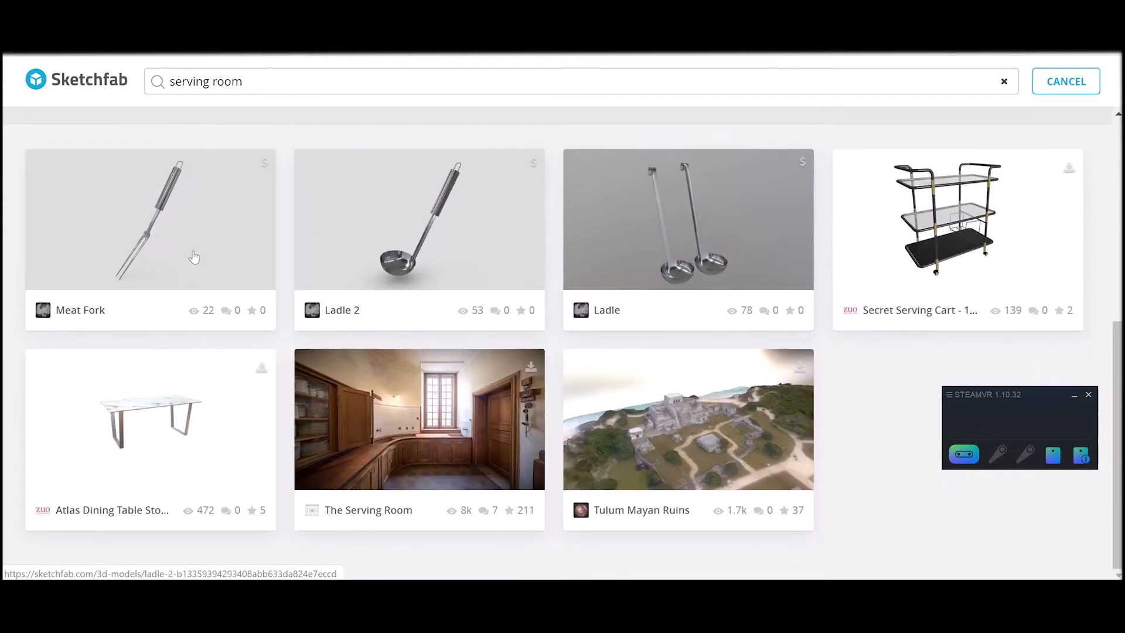
{"action": "scroll", "scroll_direction": "down", "scroll_amount": 3}
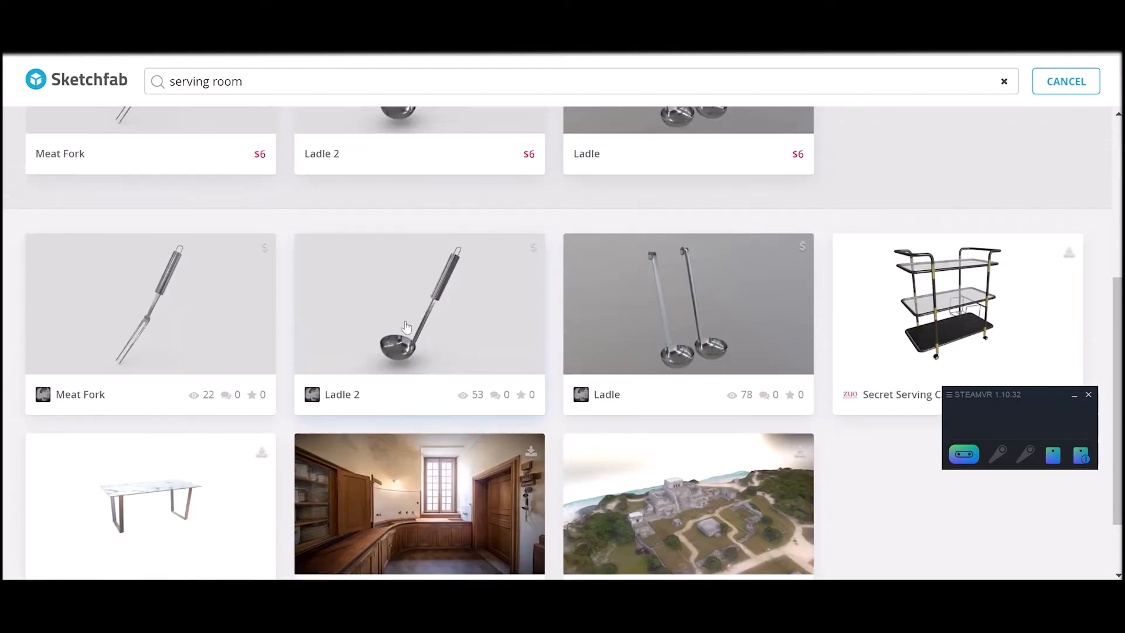
- Open The Serving Room by The Hallwyl Museum and scroll to its details
{"action": "left_click", "coordinate": [418, 502]}
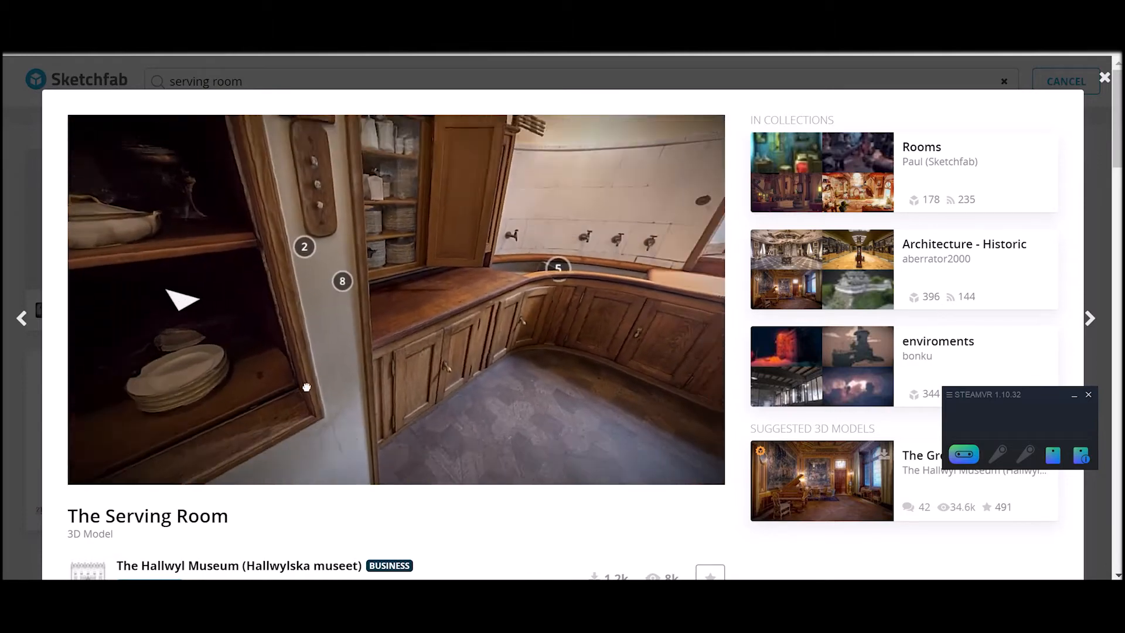
{"action": "scroll", "scroll_direction": "down", "scroll_amount": 3}
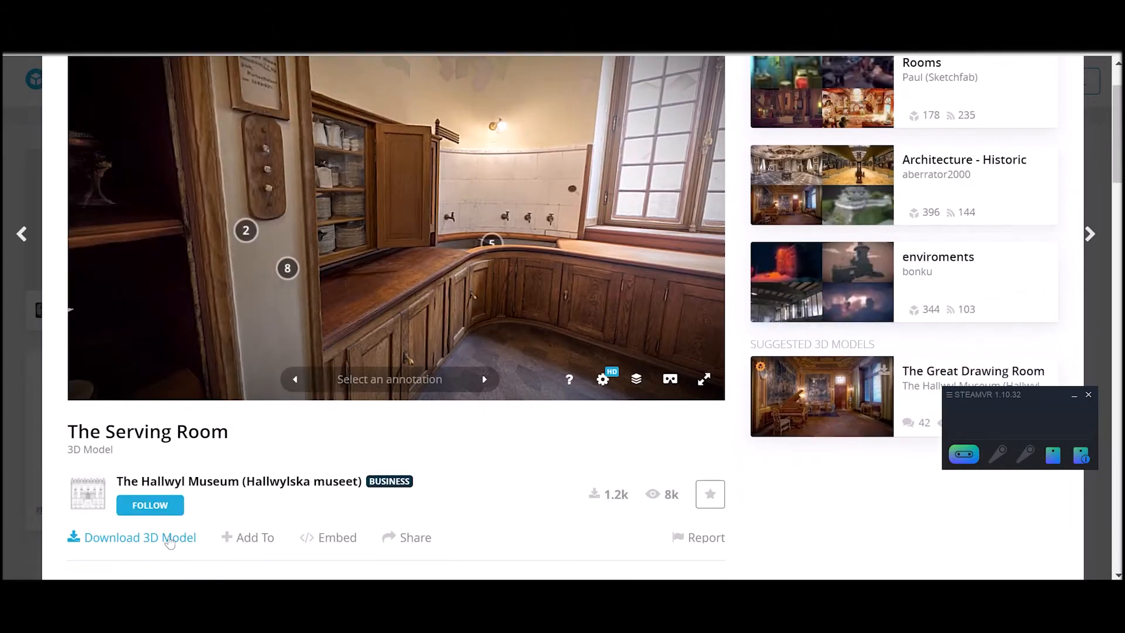
- Download The Serving Room in the autoconverted glTF format
{"action": "left_click", "coordinate": [140, 537]}
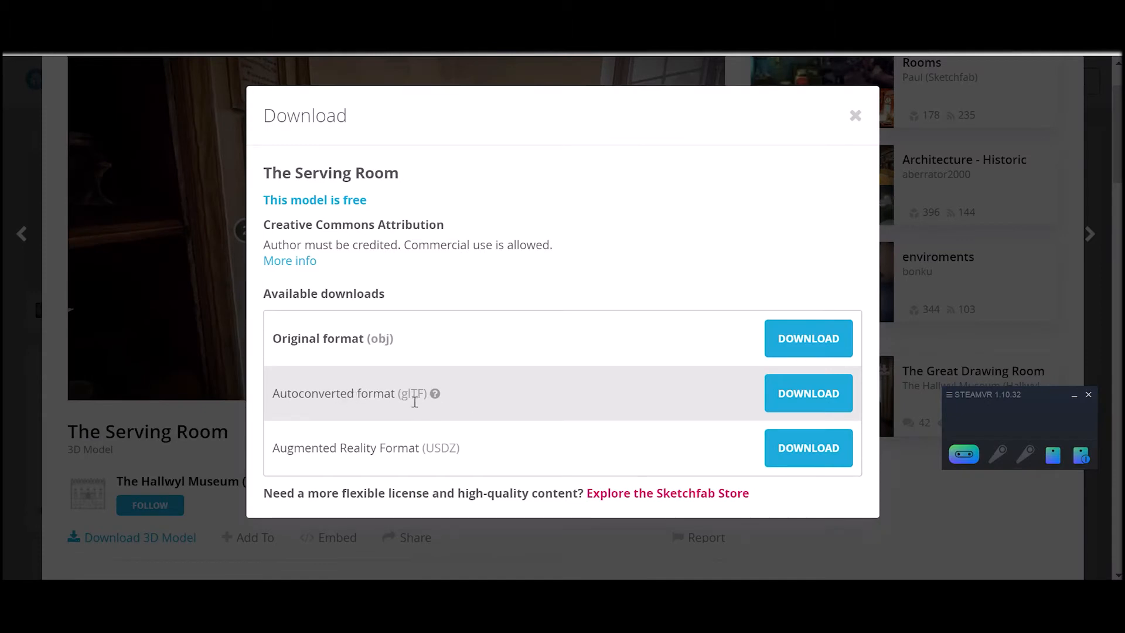
{"action": "mouse_move", "coordinate": [465, 409]}
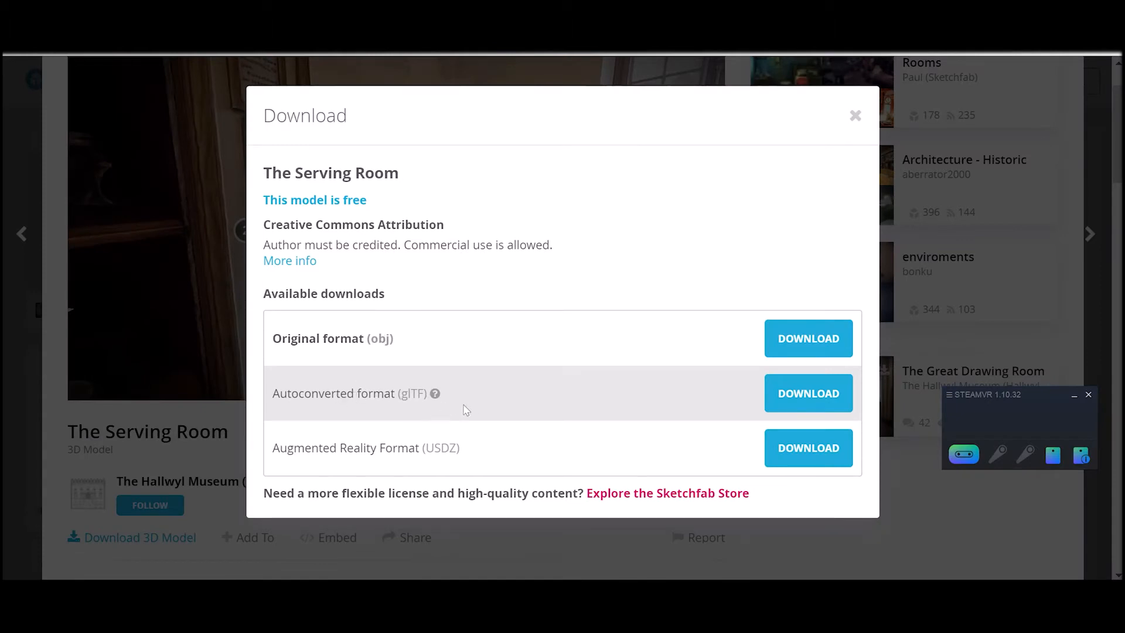
{"action": "mouse_move", "coordinate": [502, 405]}
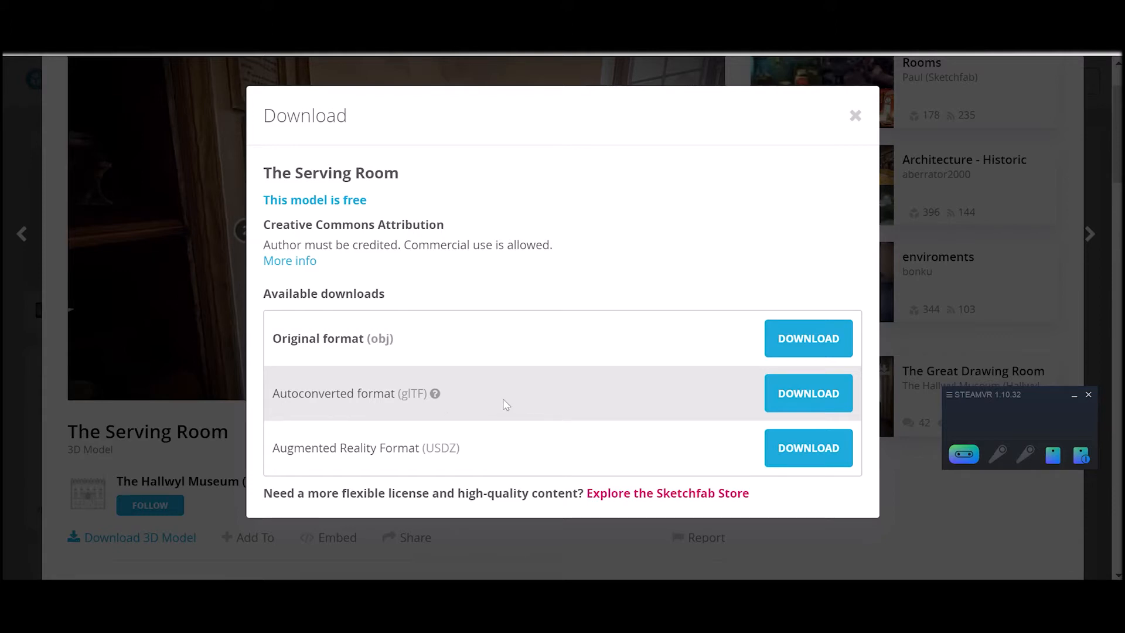
{"action": "mouse_move", "coordinate": [435, 393]}
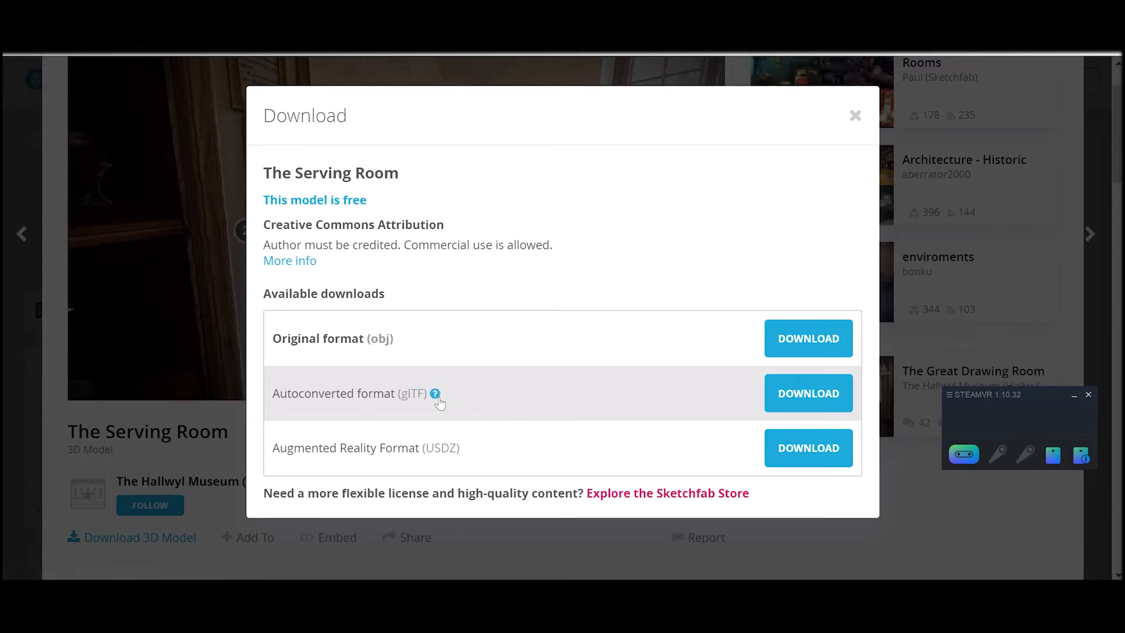
{"action": "mouse_move", "coordinate": [384, 380]}
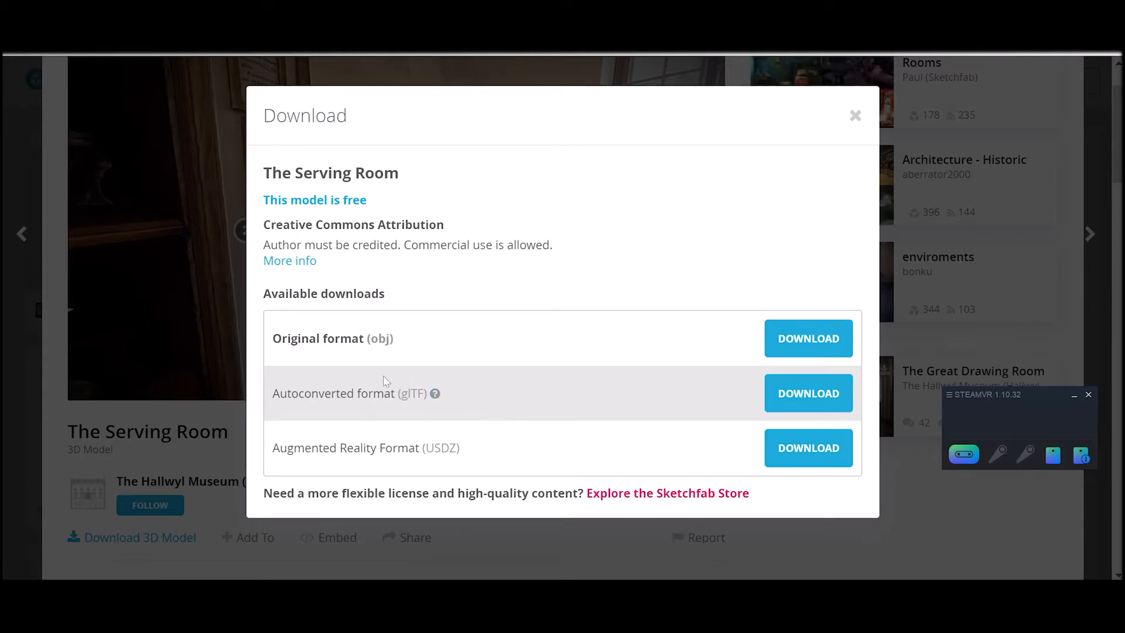
{"action": "mouse_move", "coordinate": [421, 375]}
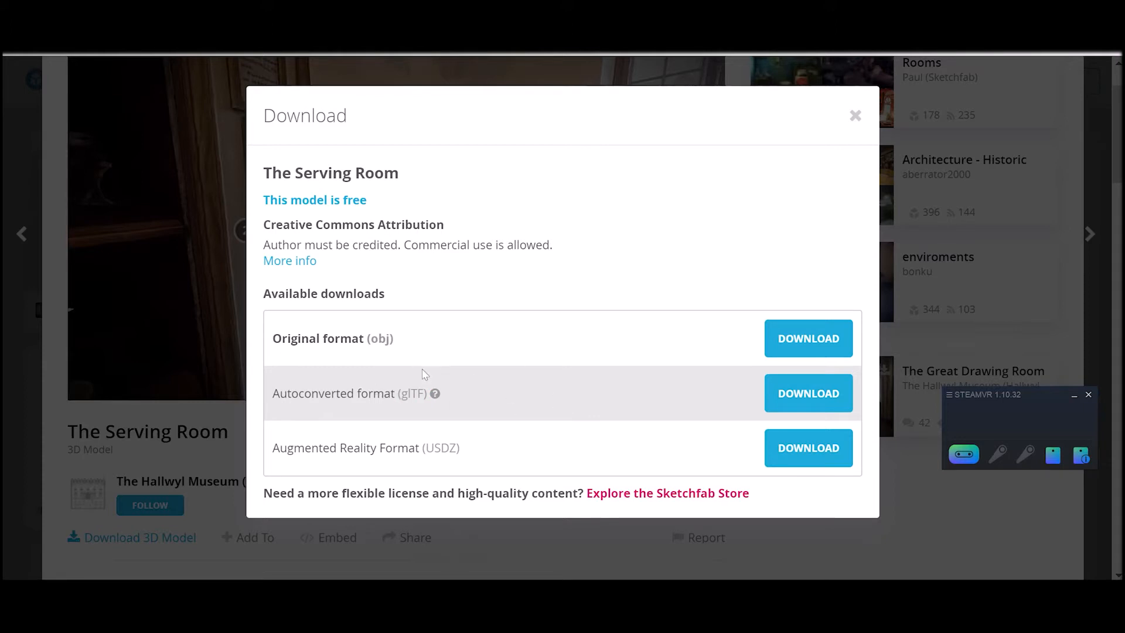
{"action": "mouse_move", "coordinate": [459, 416]}
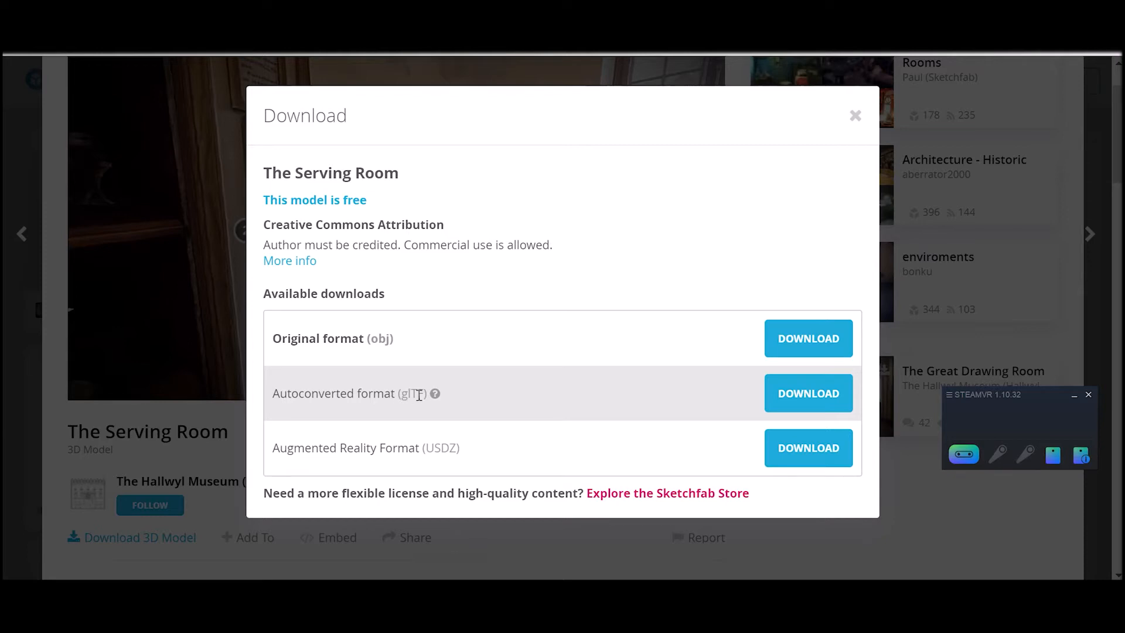
{"action": "mouse_move", "coordinate": [365, 386]}
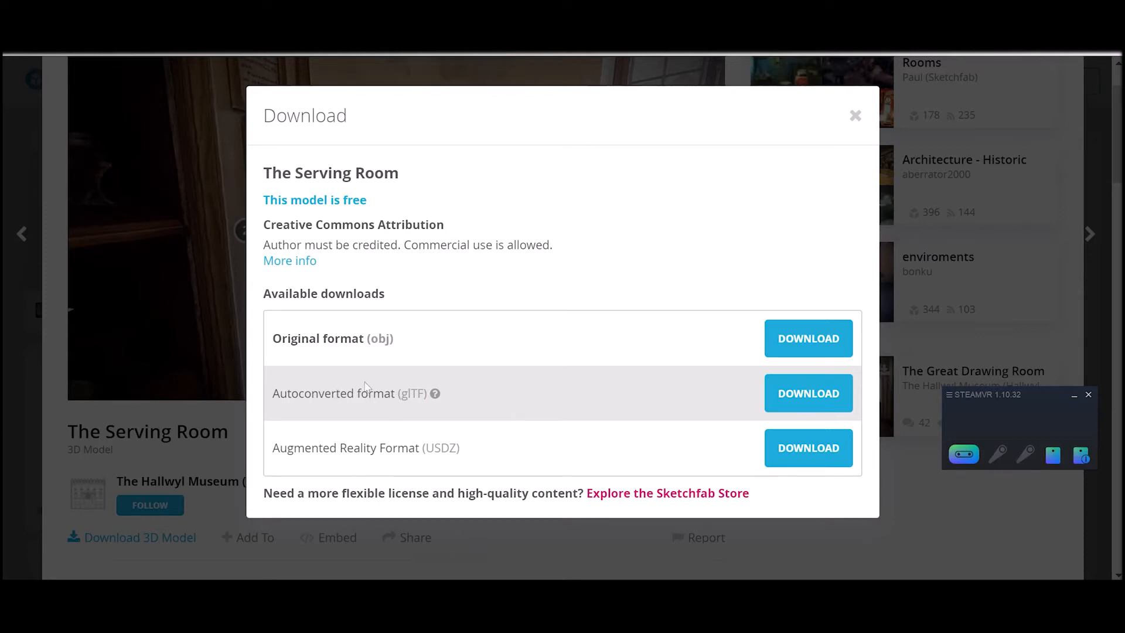
{"action": "mouse_move", "coordinate": [452, 415]}
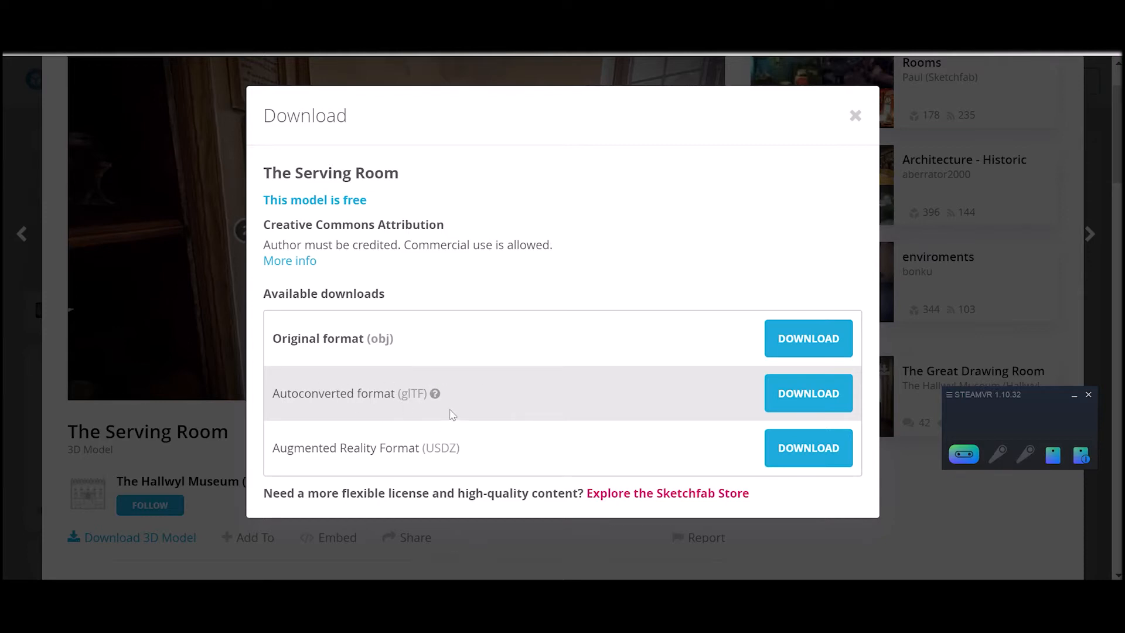
{"action": "mouse_move", "coordinate": [402, 405]}
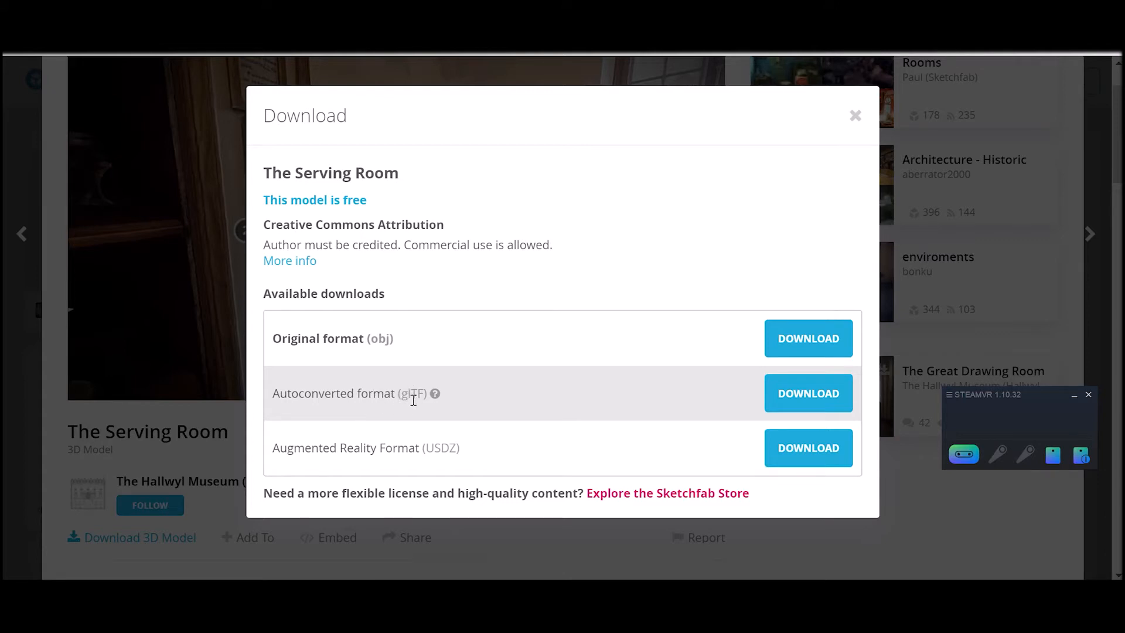
{"action": "mouse_move", "coordinate": [808, 393]}
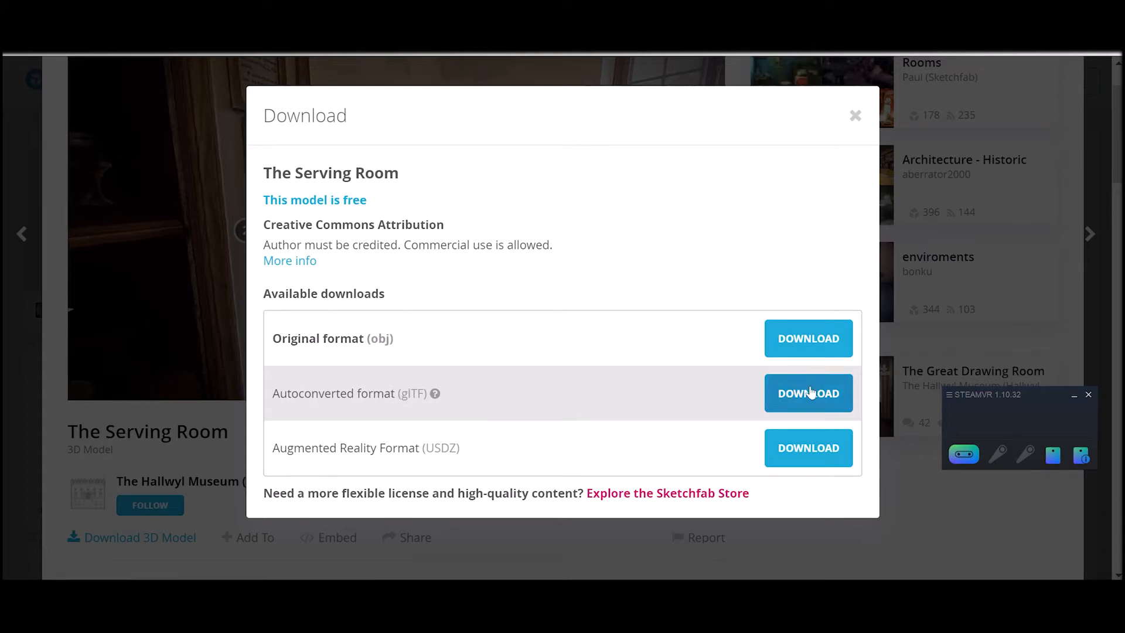
{"action": "left_click", "coordinate": [808, 393]}
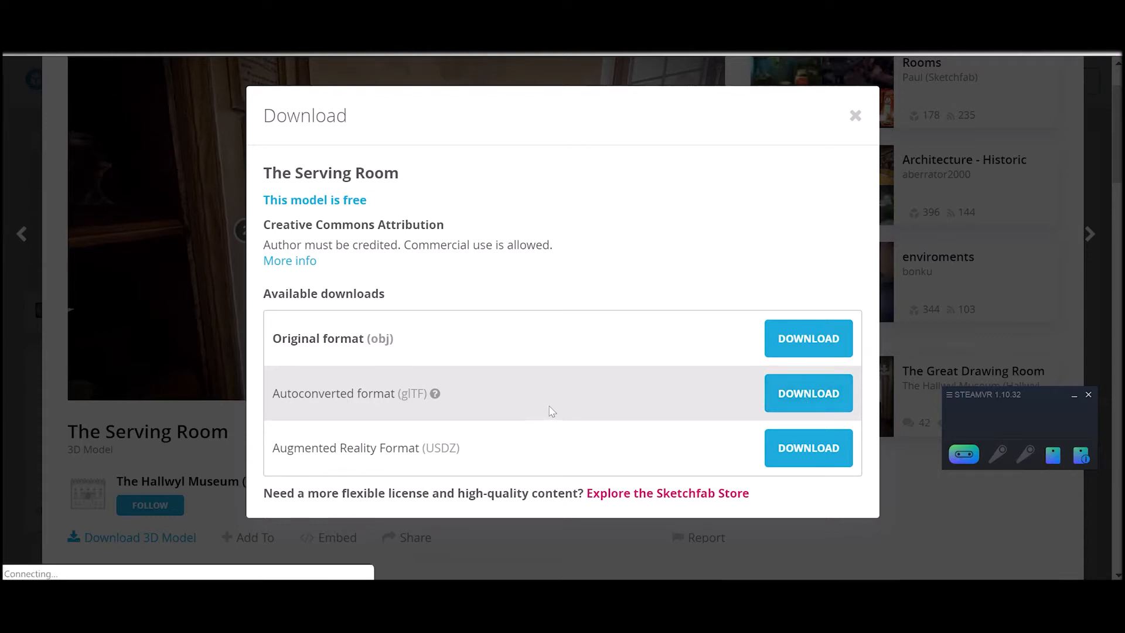
{"action": "left_click", "coordinate": [808, 338]}
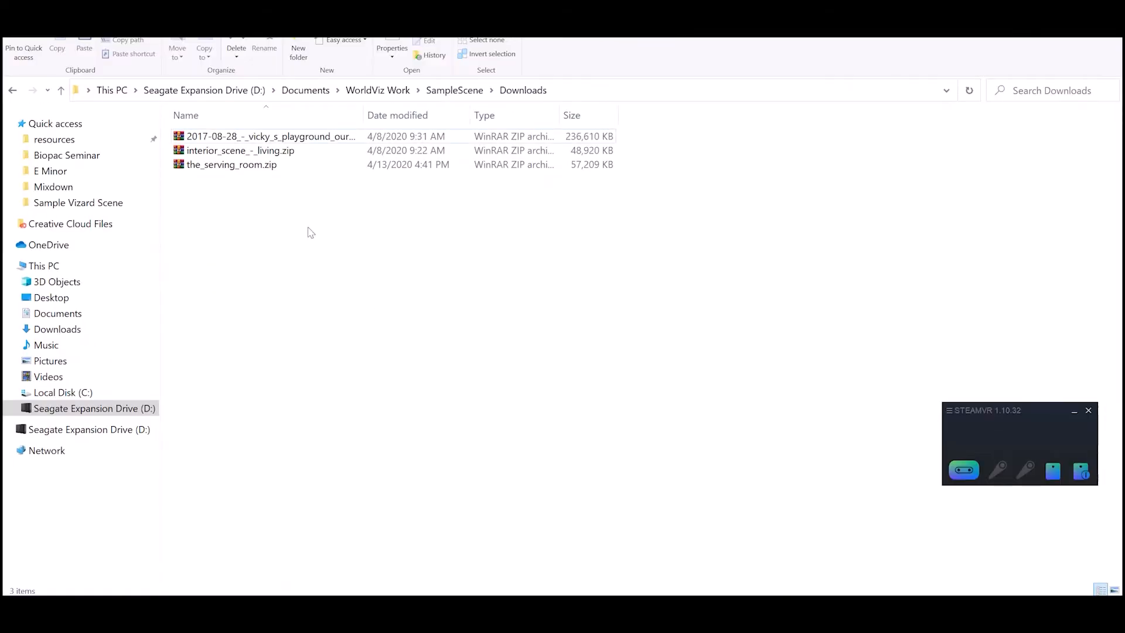
- Extract the_serving_room.zip into a the_serving_room folder in Downloads
{"action": "right_click", "coordinate": [231, 164]}
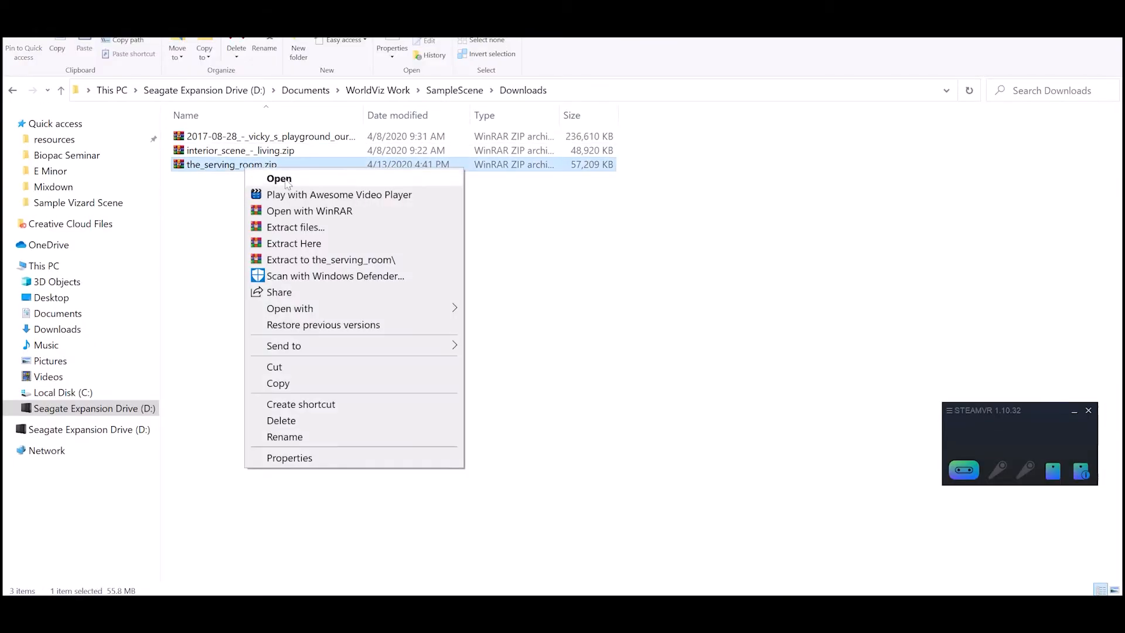
{"action": "left_click", "coordinate": [294, 227]}
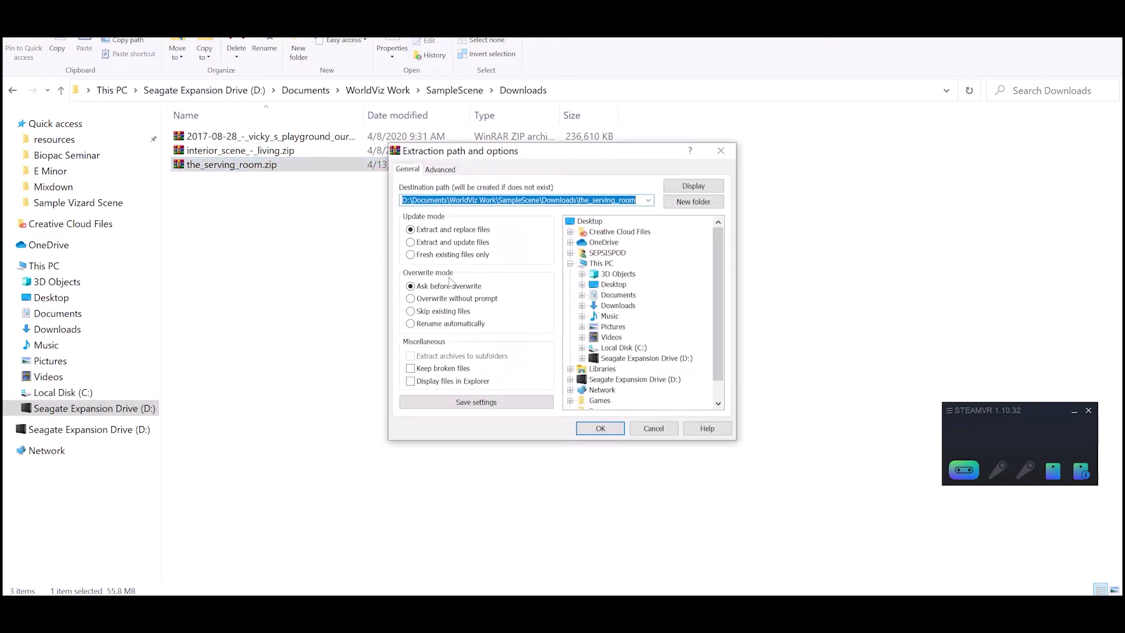
{"action": "left_click", "coordinate": [599, 427]}
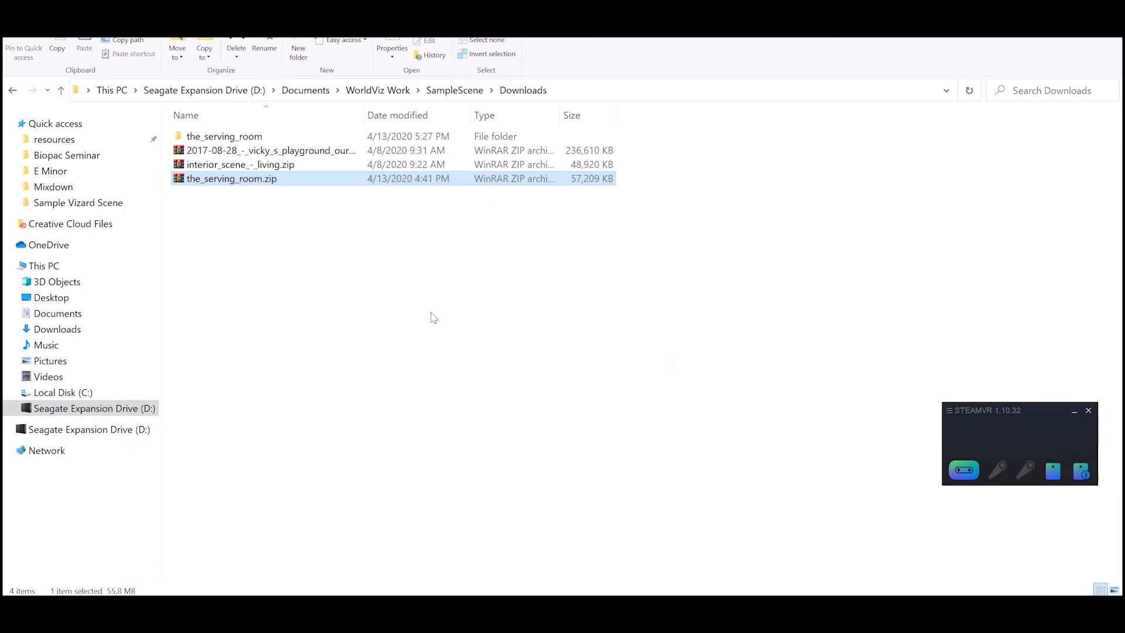
- Open the the_serving_room folder and select scene.gltf among textures and scene.bin
{"action": "double_click", "coordinate": [225, 137]}
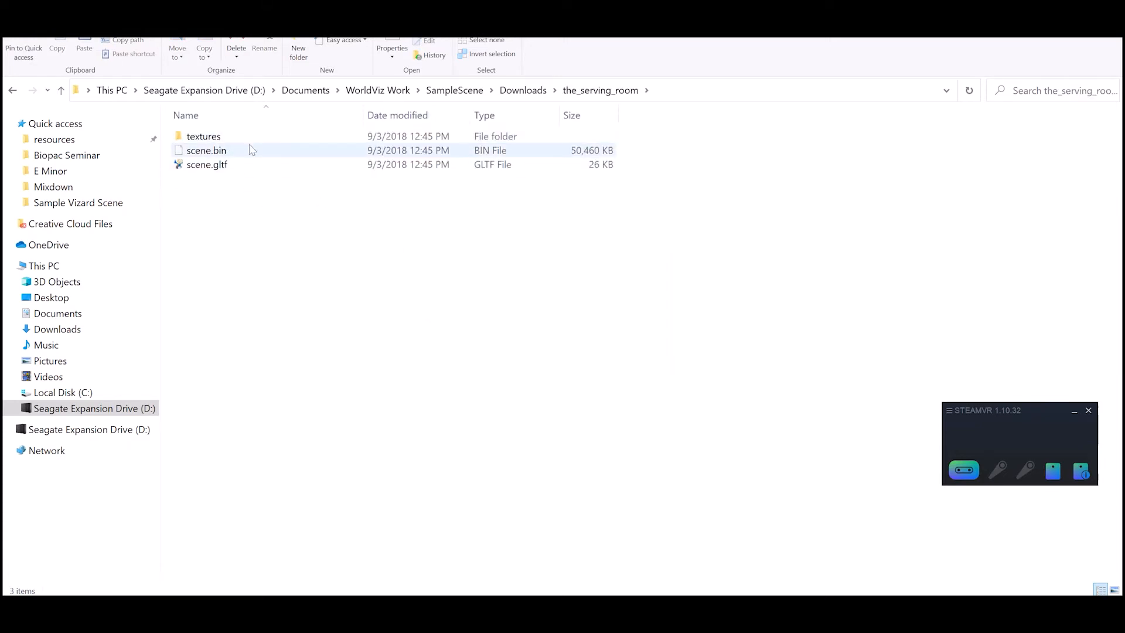
{"action": "mouse_move", "coordinate": [237, 153]}
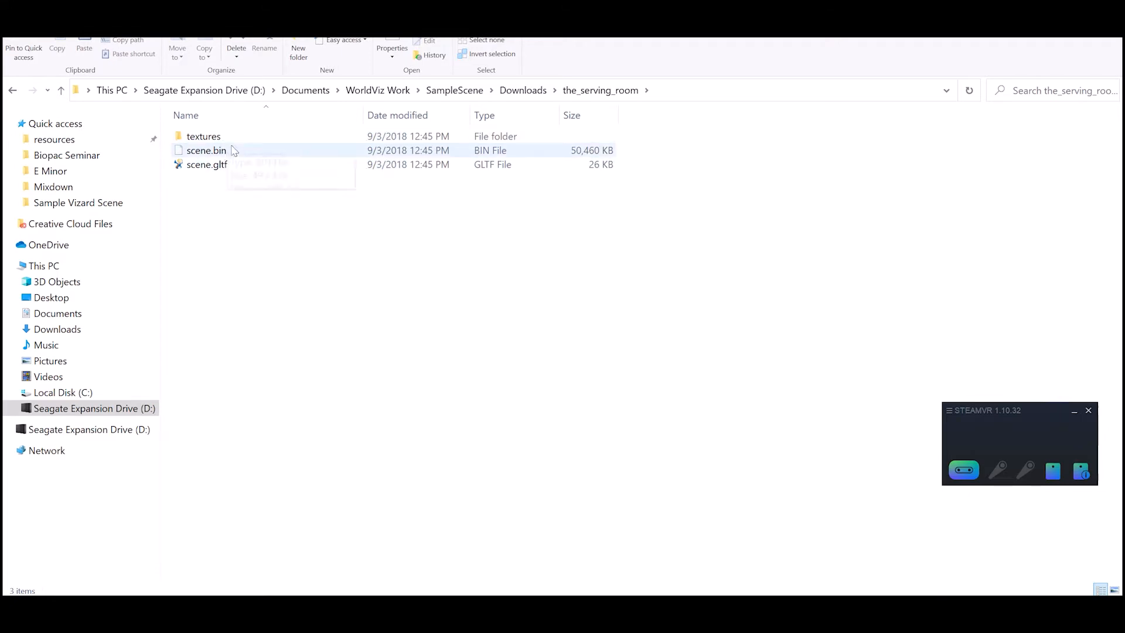
{"action": "left_click", "coordinate": [207, 164]}
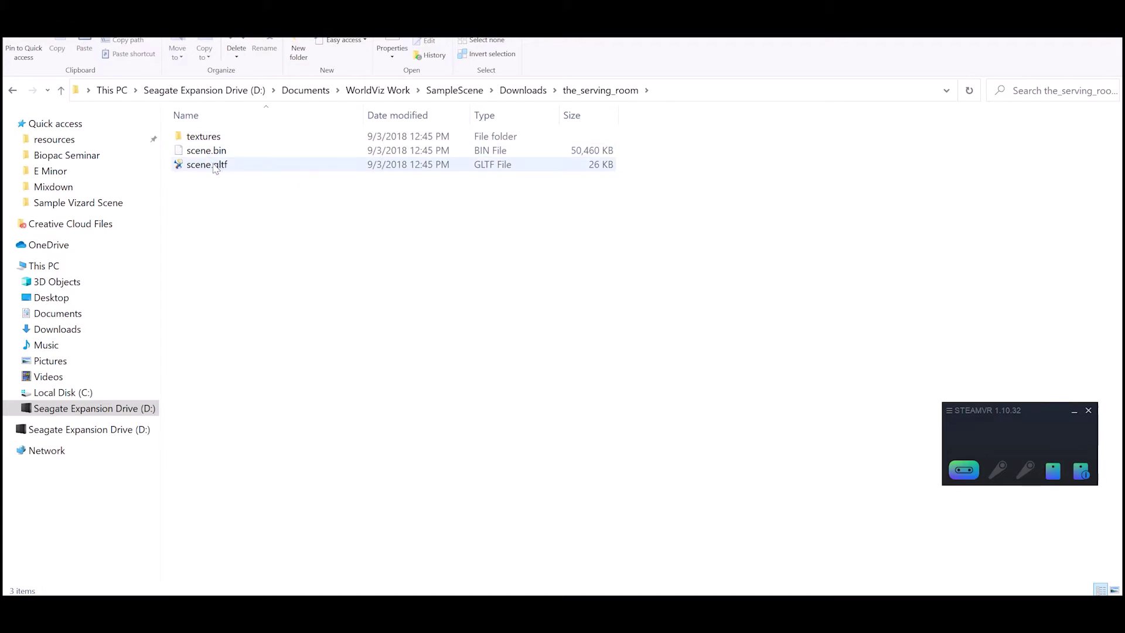
{"action": "mouse_move", "coordinate": [206, 164]}
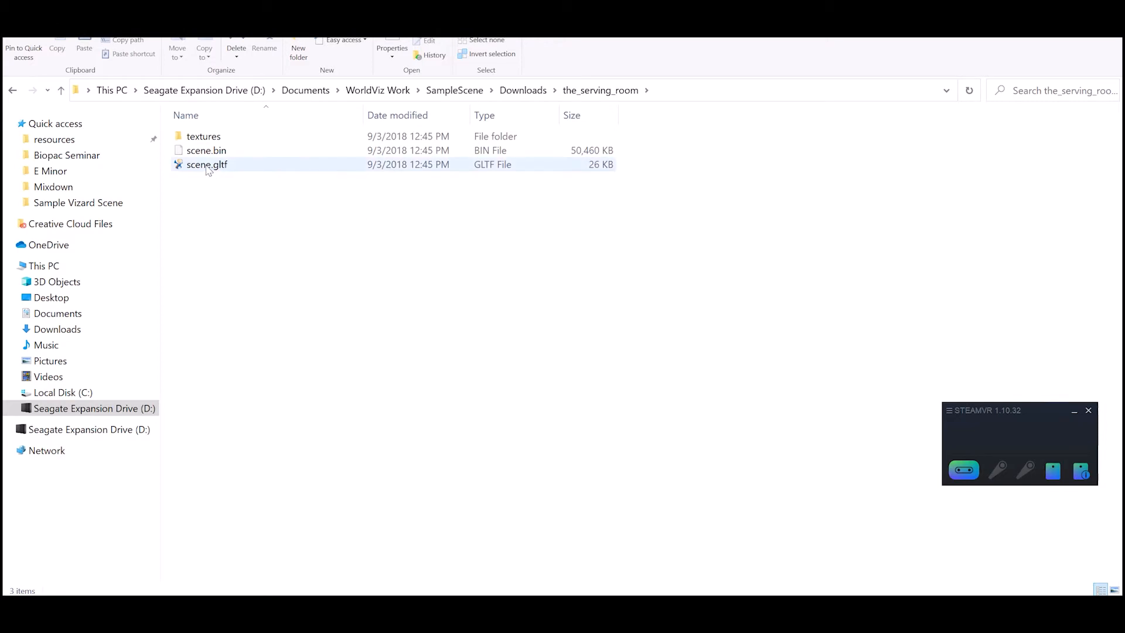
- Open scene.gltf with Vizard 6 Inspector (64-bit)
{"action": "right_click", "coordinate": [207, 164]}
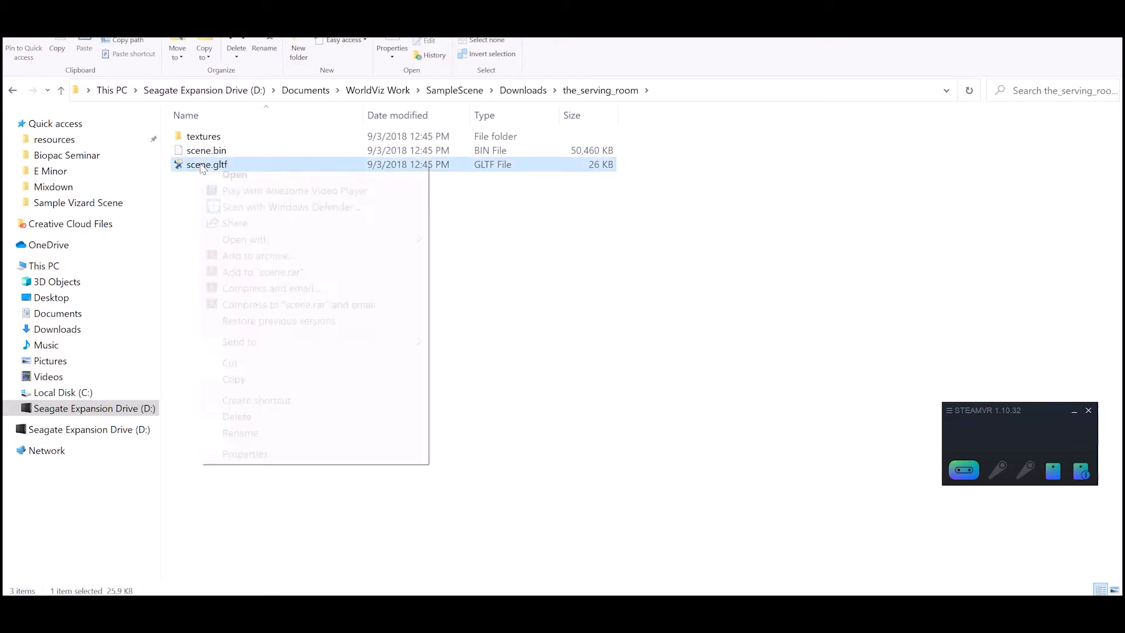
{"action": "left_click", "coordinate": [245, 239]}
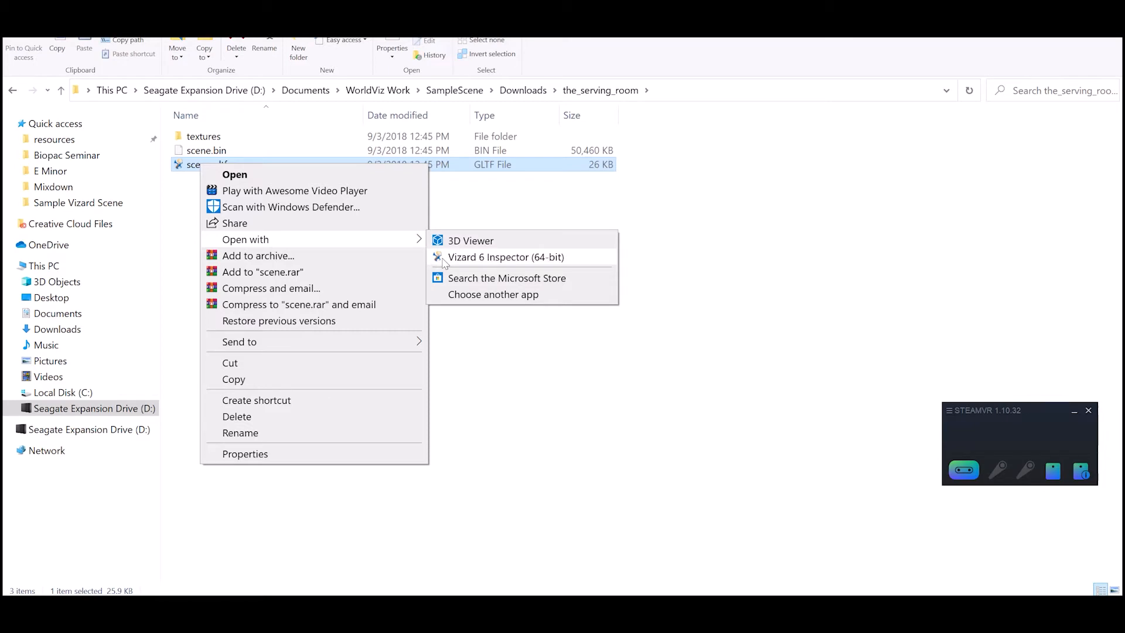
{"action": "mouse_move", "coordinate": [467, 300]}
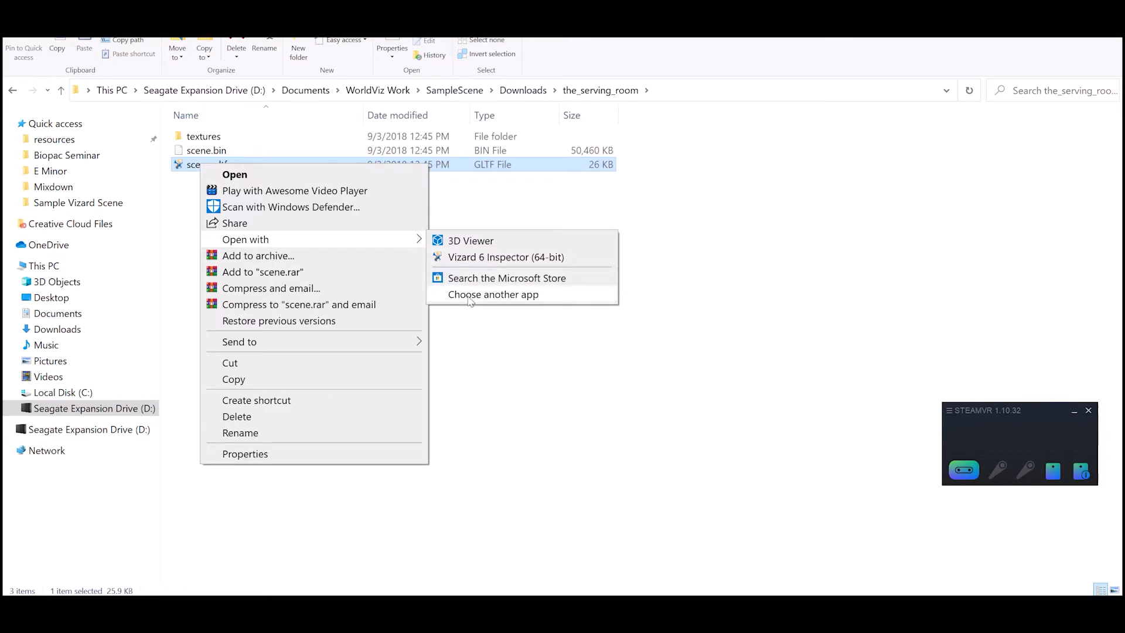
{"action": "mouse_move", "coordinate": [473, 268]}
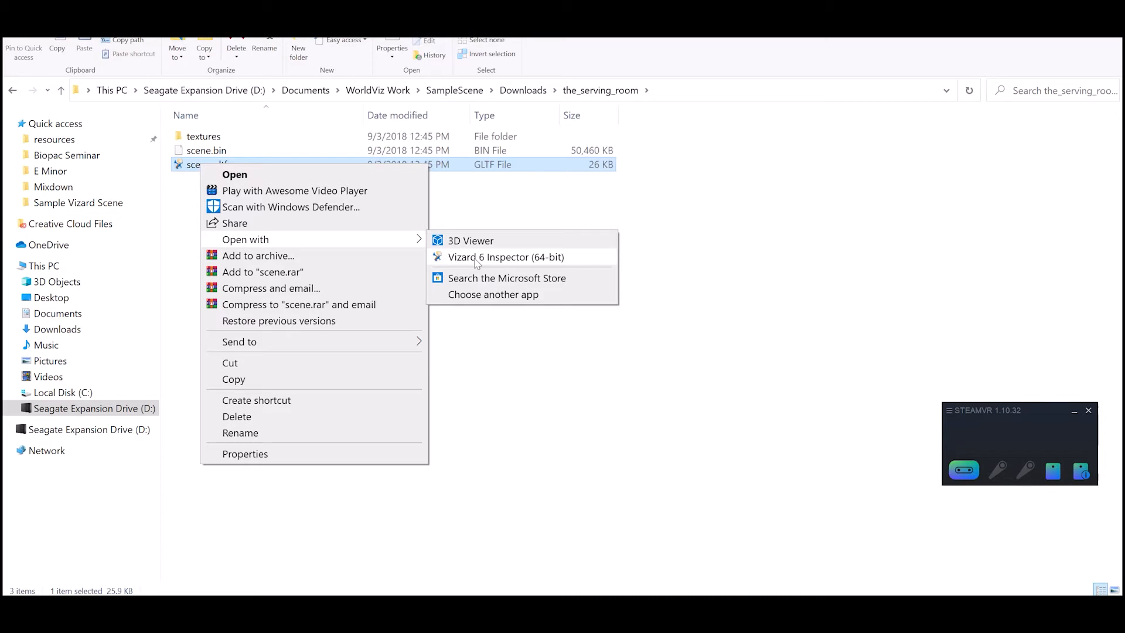
{"action": "left_click", "coordinate": [506, 257]}
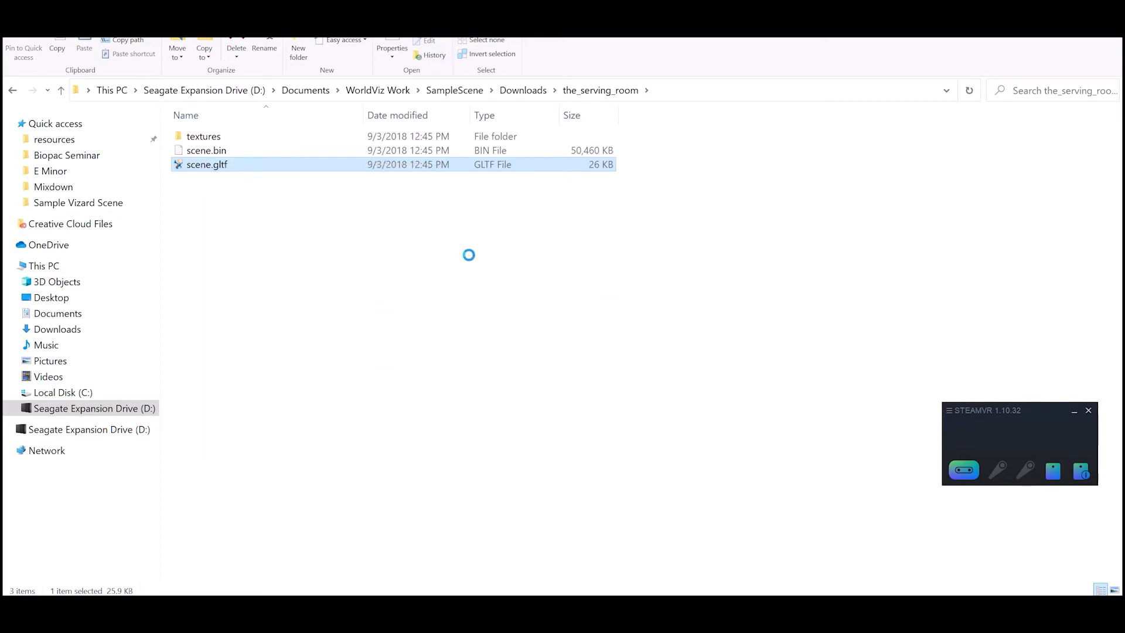
{"action": "double_click", "coordinate": [207, 164]}
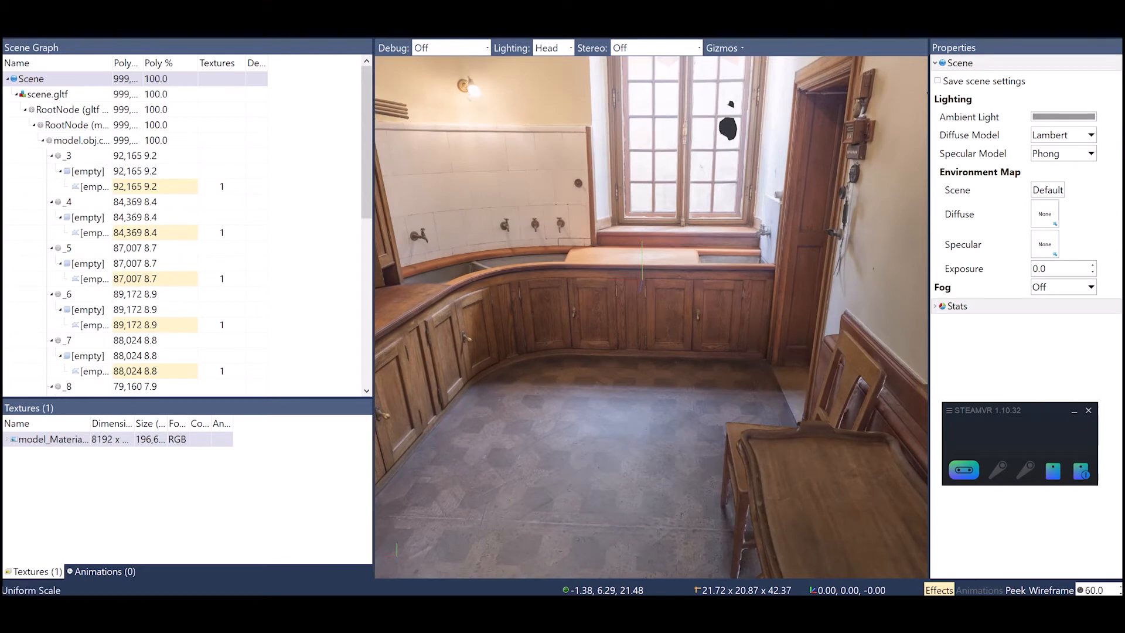
{"action": "mouse_move", "coordinate": [616, 402]}
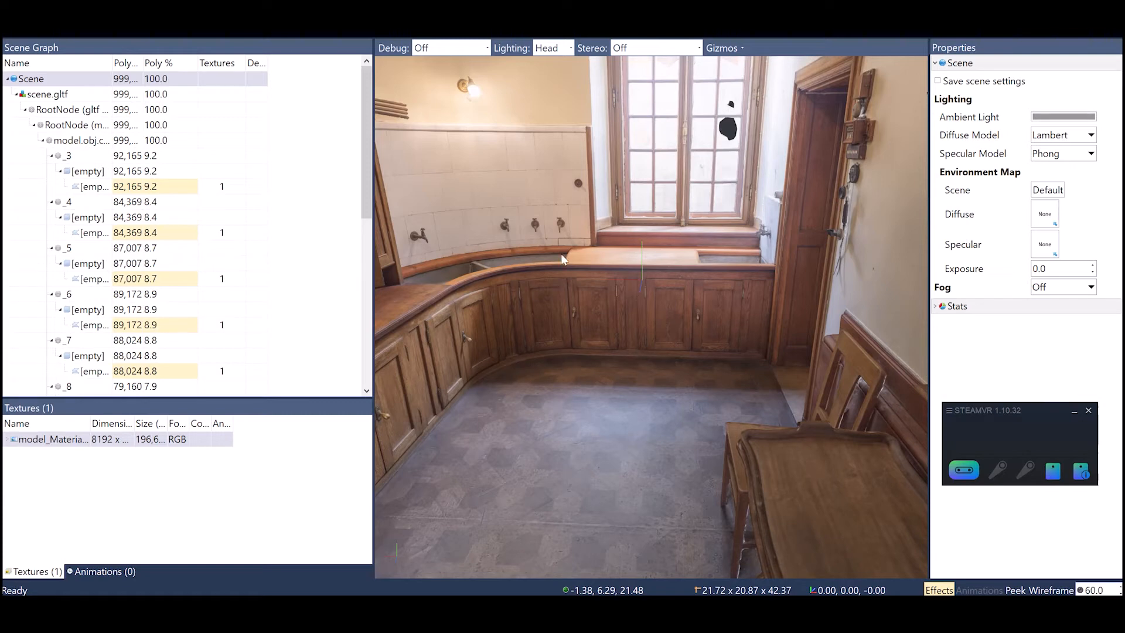
{"action": "mouse_move", "coordinate": [534, 271]}
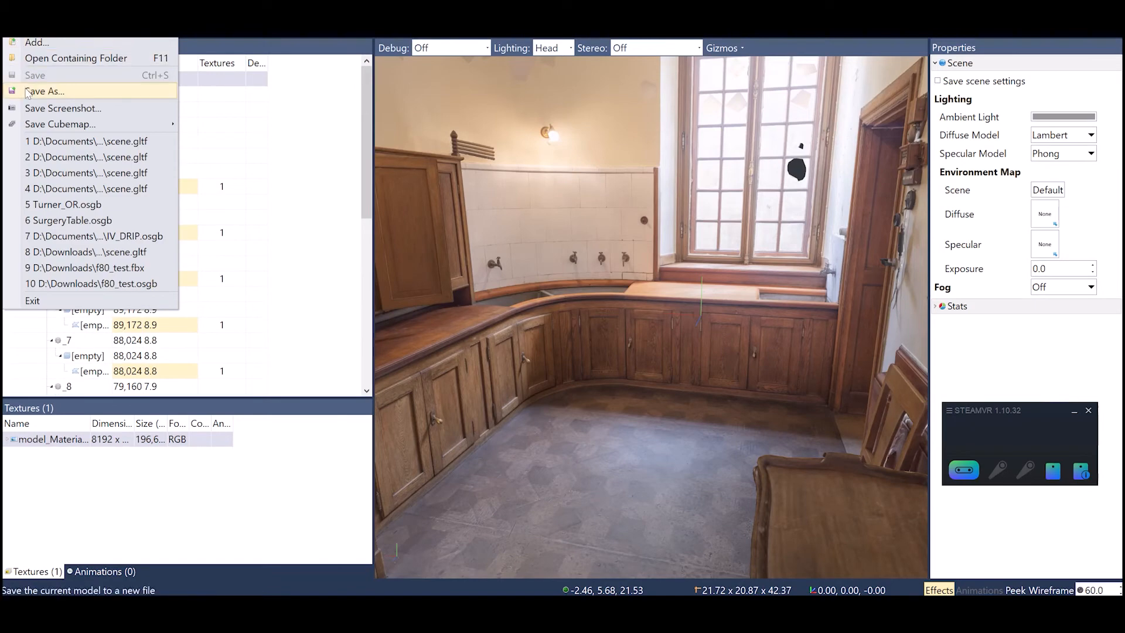
- Save the model as room.osgb in Documents\Sample Vizard Scene
{"action": "left_click", "coordinate": [44, 90]}
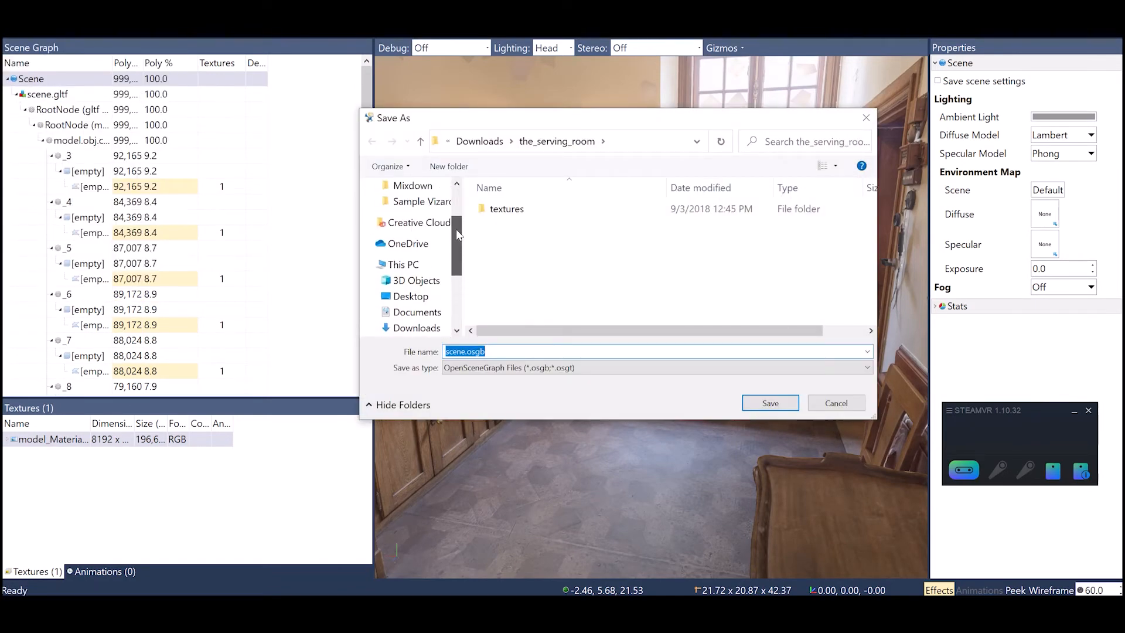
{"action": "left_click", "coordinate": [423, 218]}
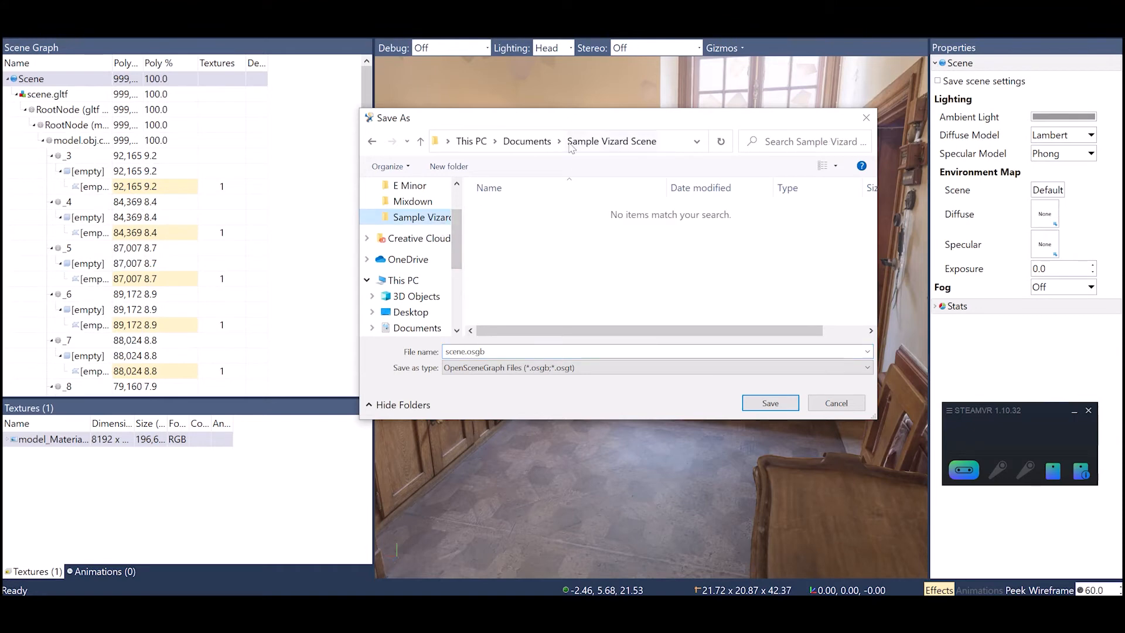
{"action": "mouse_move", "coordinate": [578, 233]}
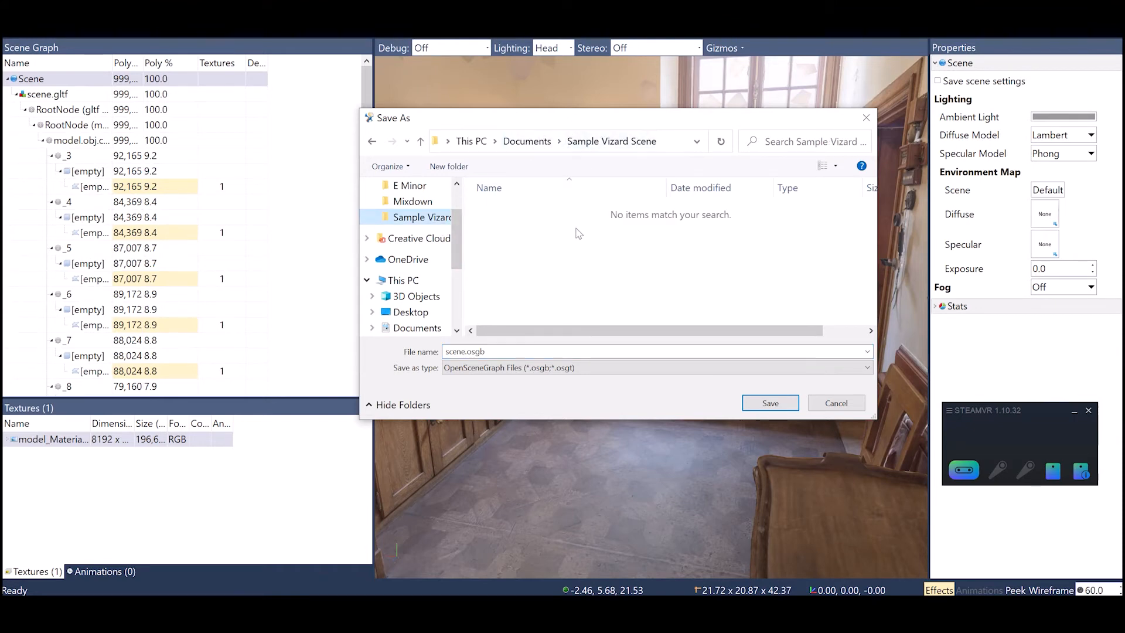
{"action": "mouse_move", "coordinate": [505, 322]}
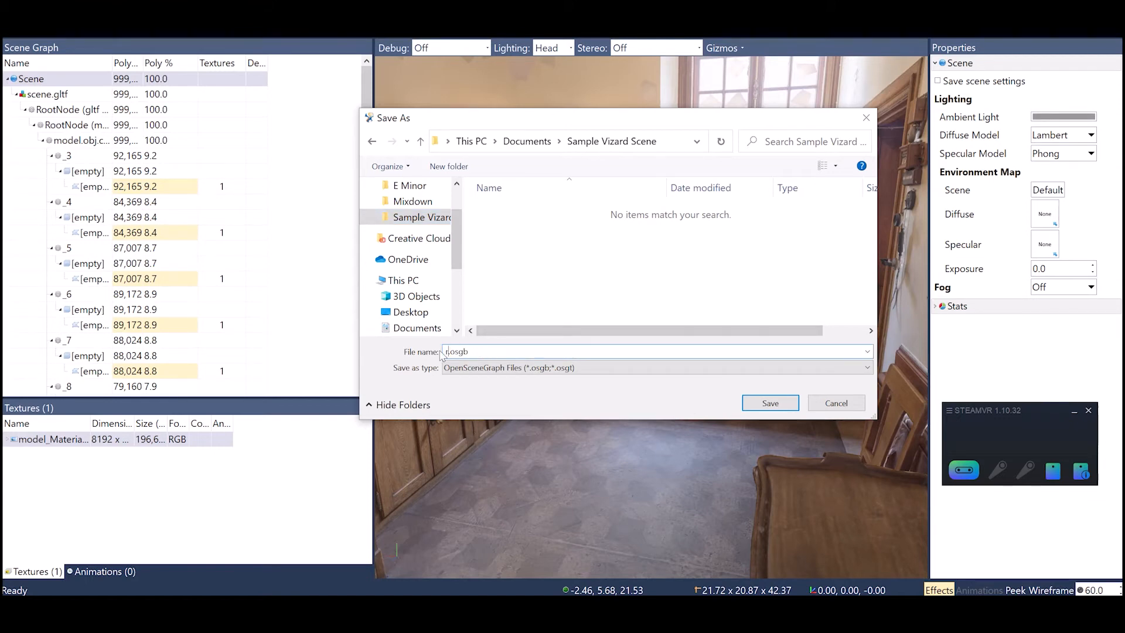
{"action": "type", "text": "room"}
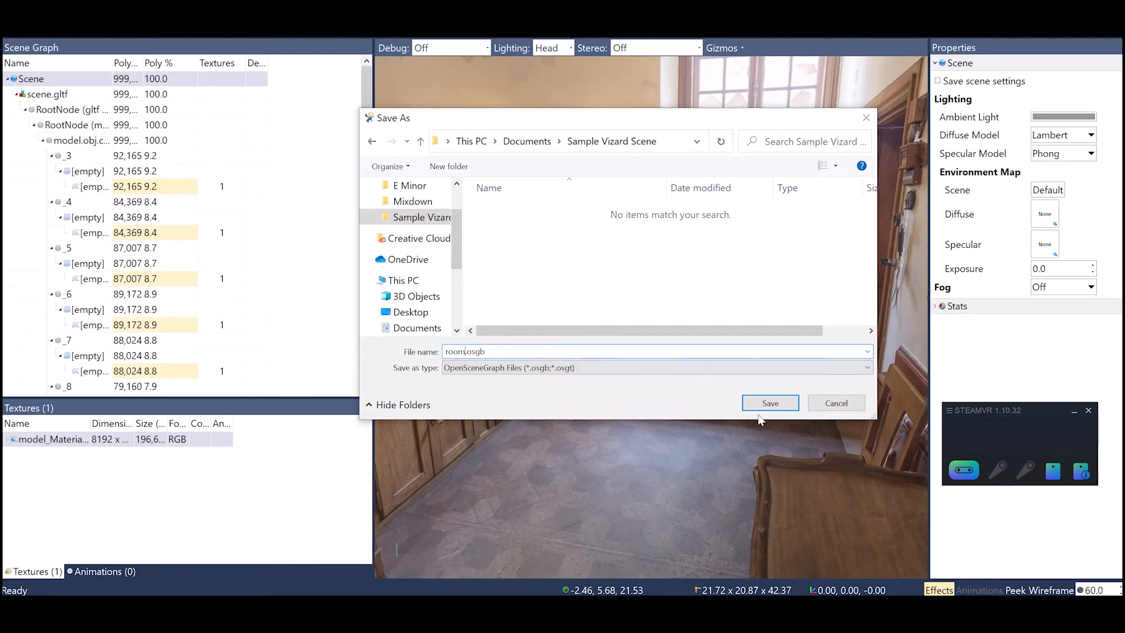
{"action": "left_click", "coordinate": [769, 403]}
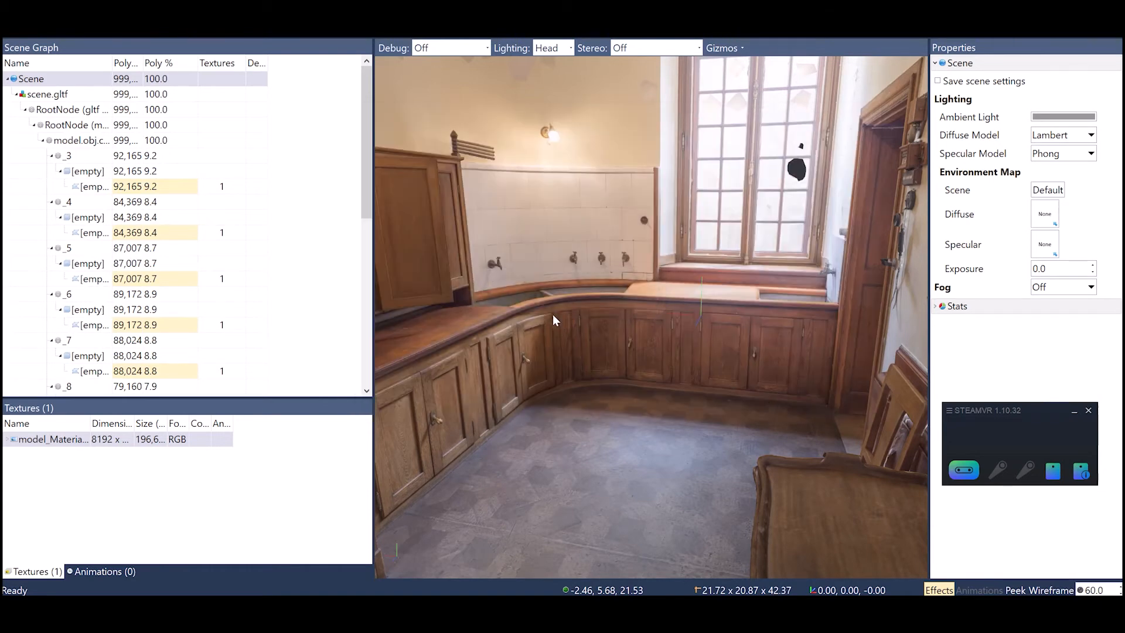
{"action": "mouse_move", "coordinate": [524, 394]}
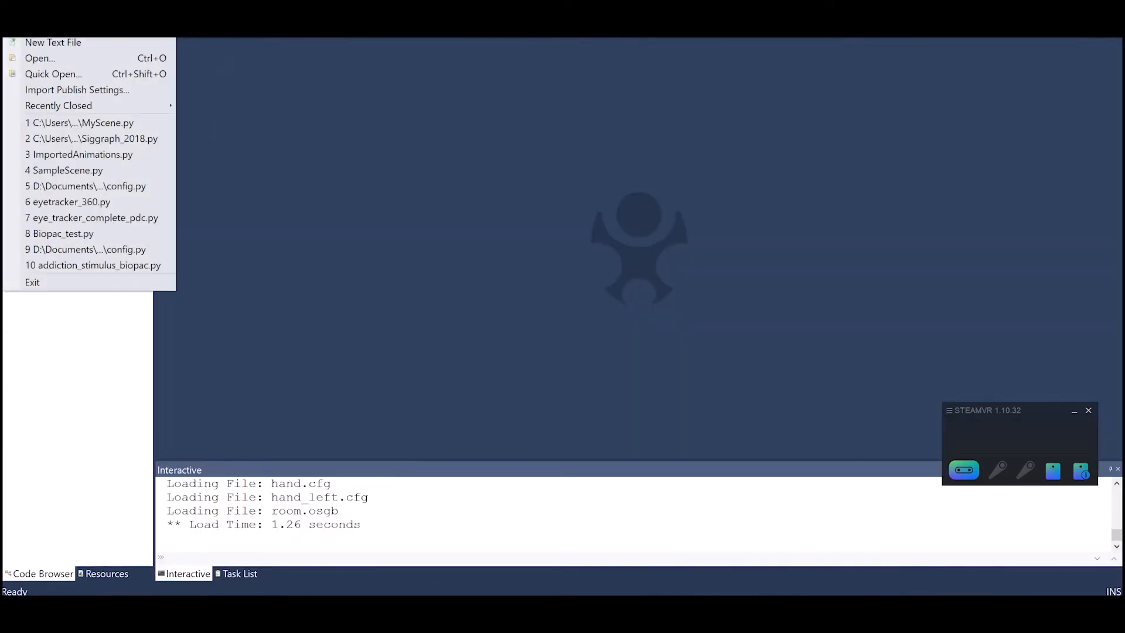
- Create a new script and save it as SampleVizardScene.py in Sample Vizard Scene
{"action": "left_click", "coordinate": [52, 41]}
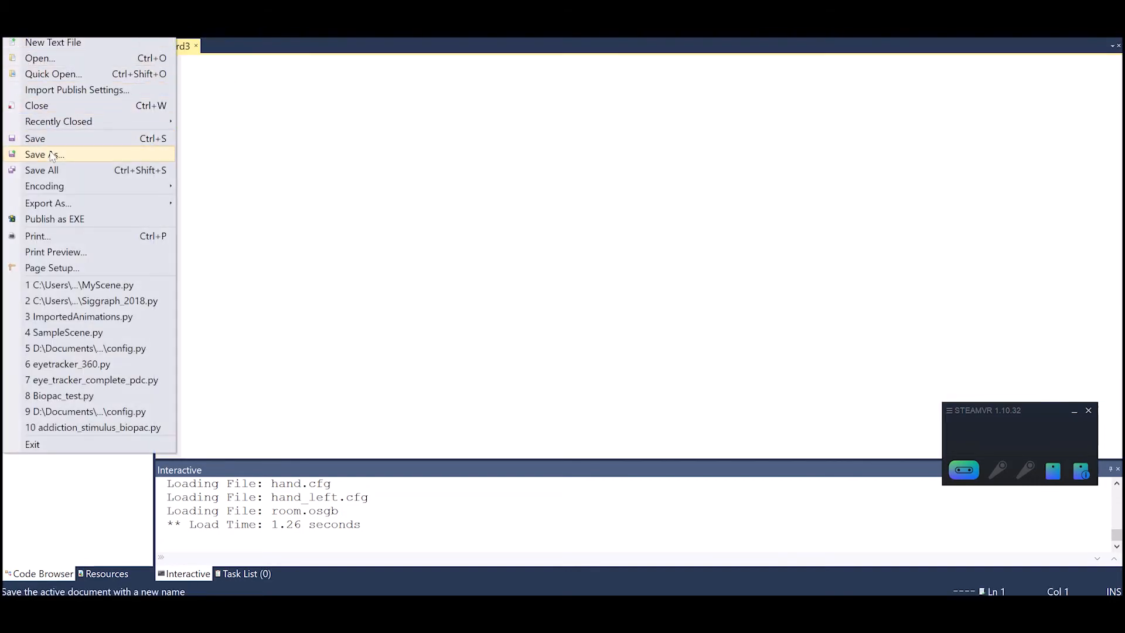
{"action": "left_click", "coordinate": [45, 154]}
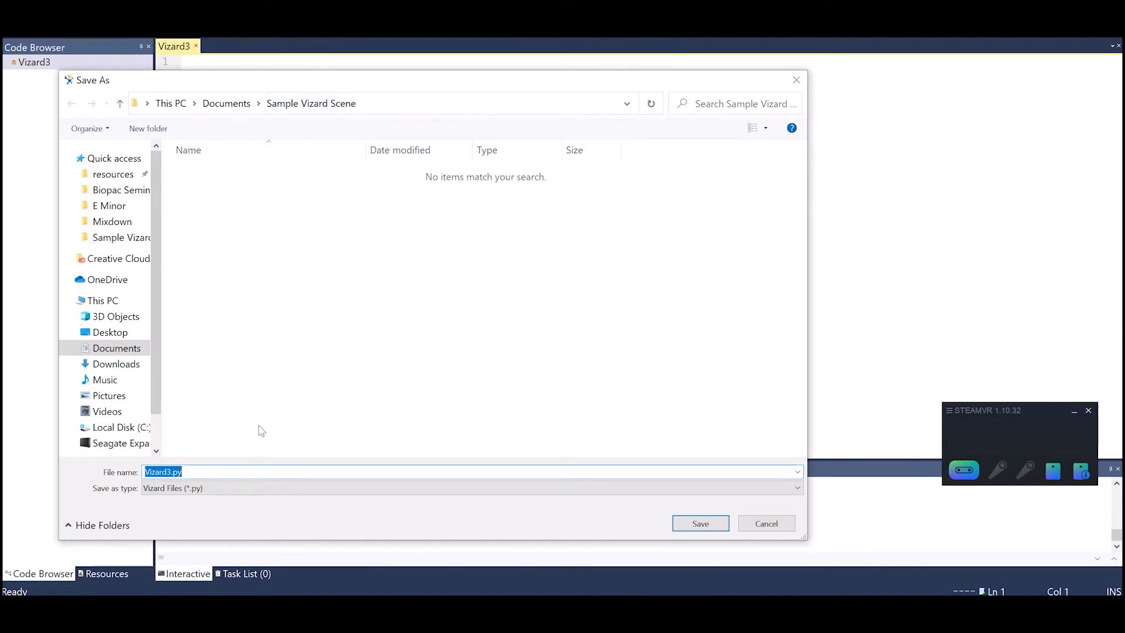
{"action": "type", "text": "S"}
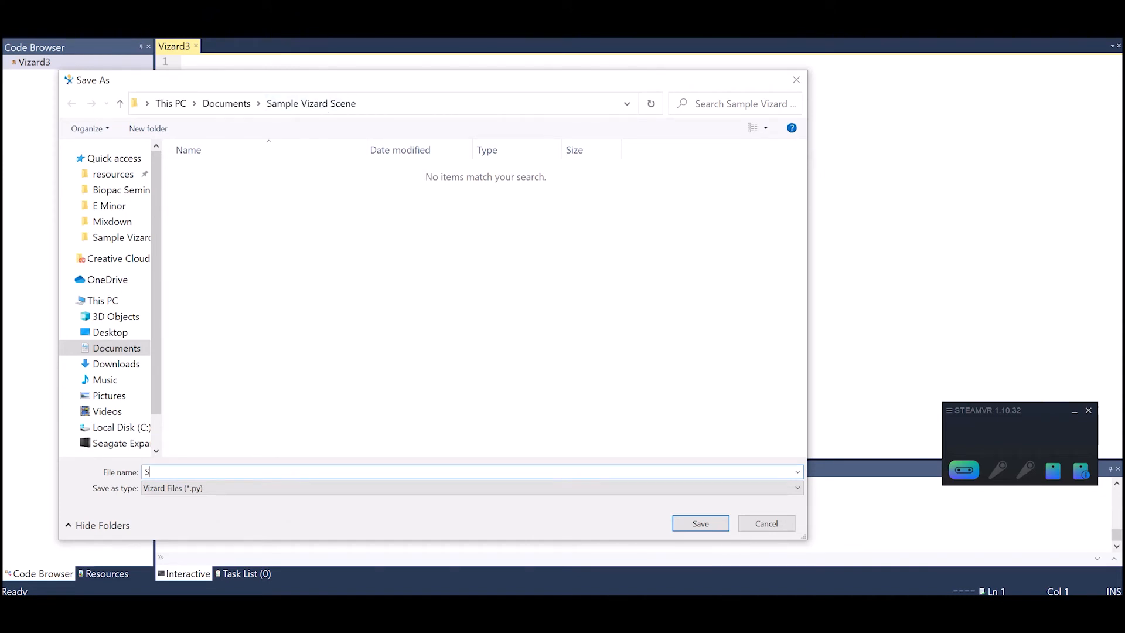
{"action": "type", "text": "ampleVizard"}
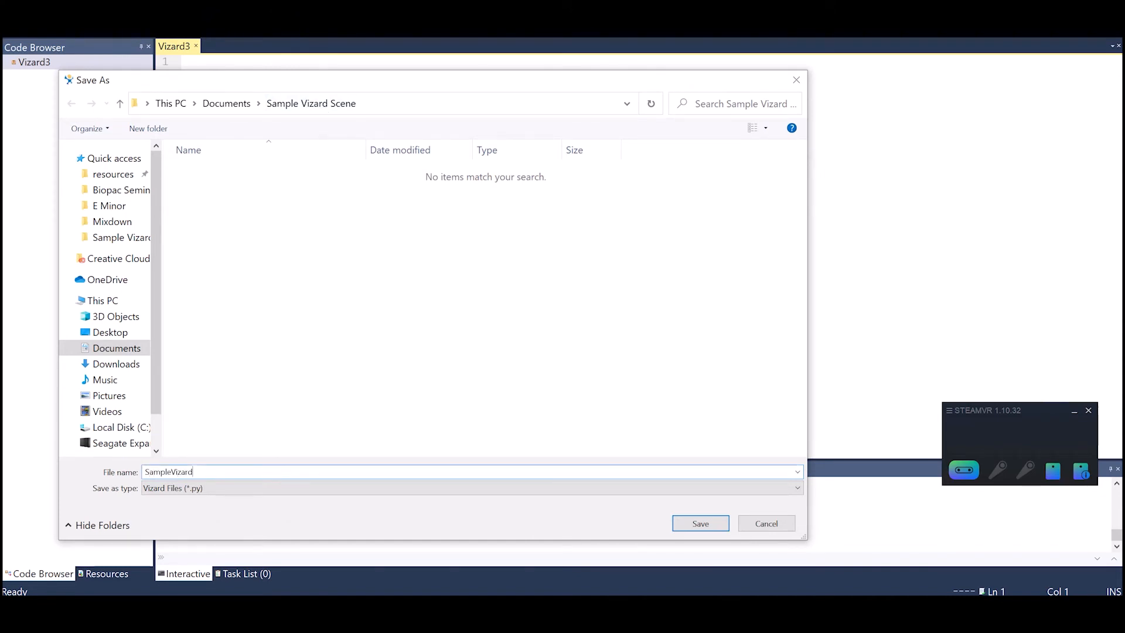
{"action": "left_click", "coordinate": [699, 523]}
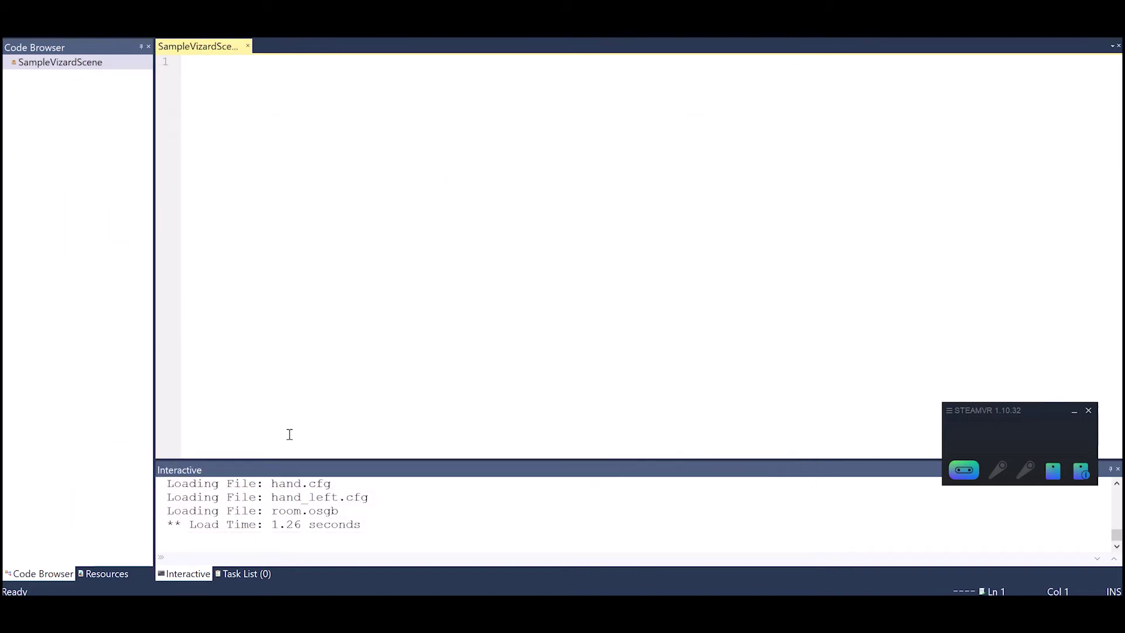
- Write the viz and vizfx imports and a viz.go() call
{"action": "type", "text": "import viz"}
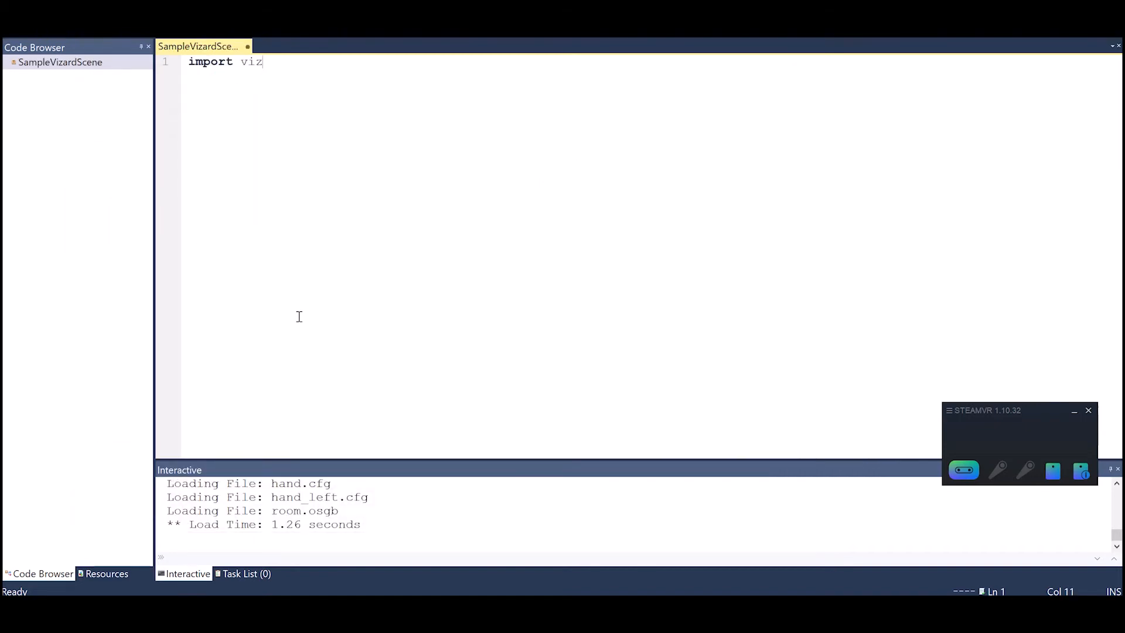
{"action": "type", "text": "import vizfx"}
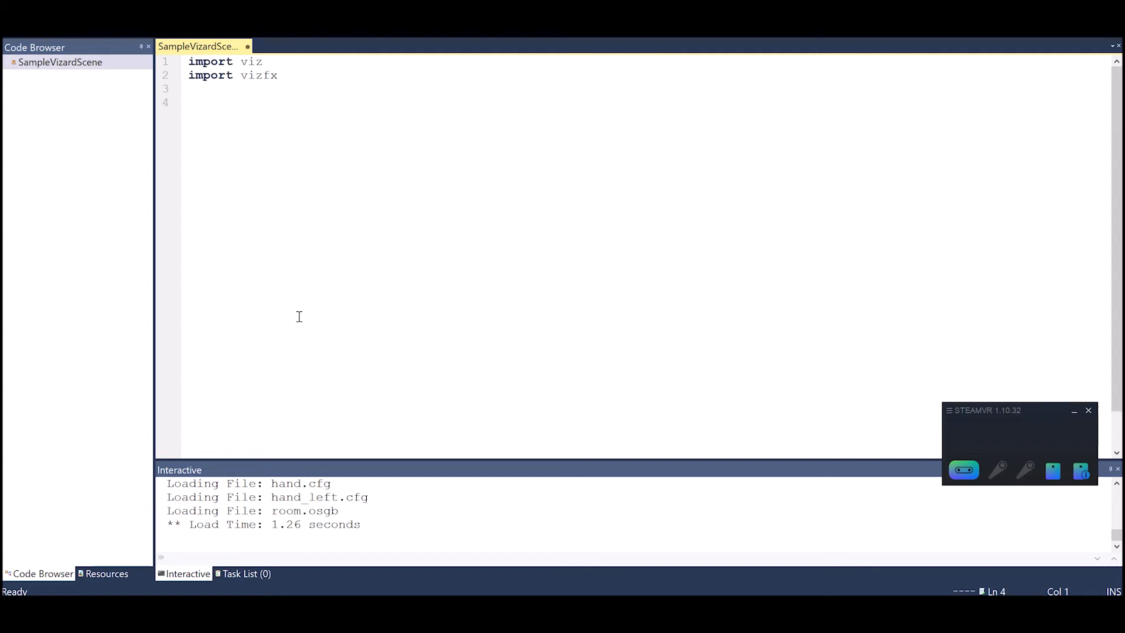
{"action": "type", "text": "viz."}
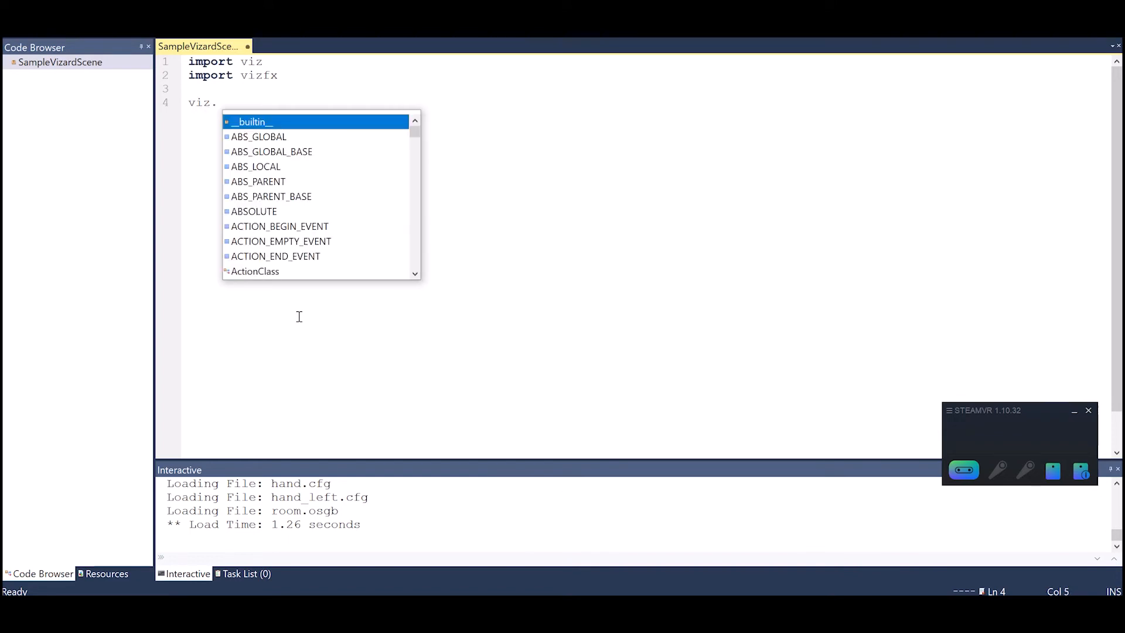
{"action": "type", "text": "go()"}
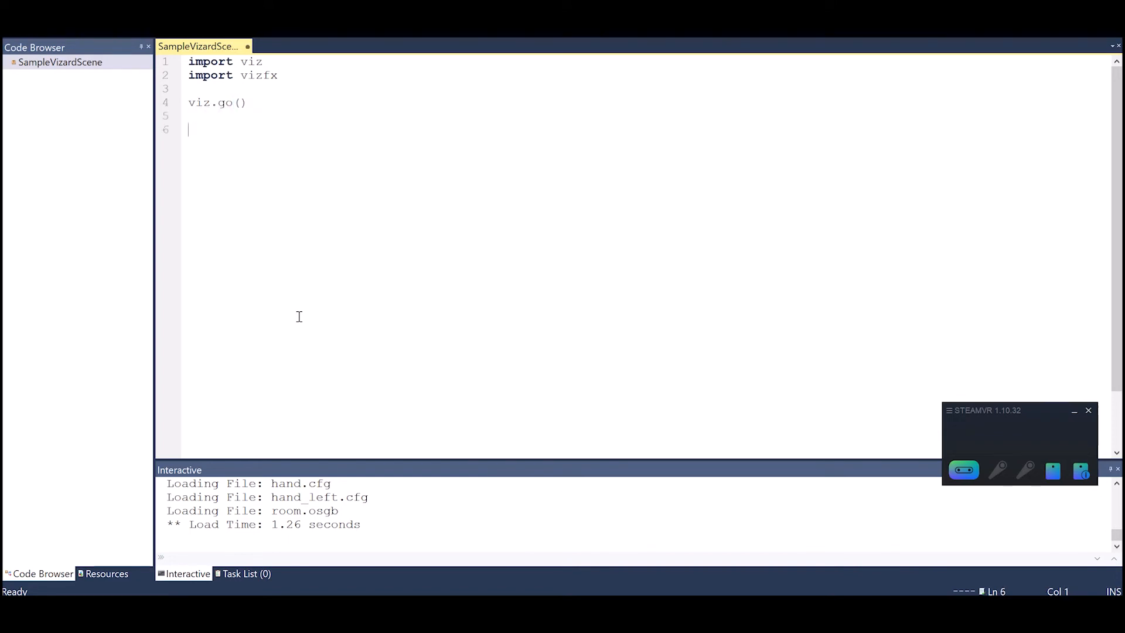
- Write line 6 as room = vizfx.addChild('') with an empty filename
{"action": "type", "text": "roo"}
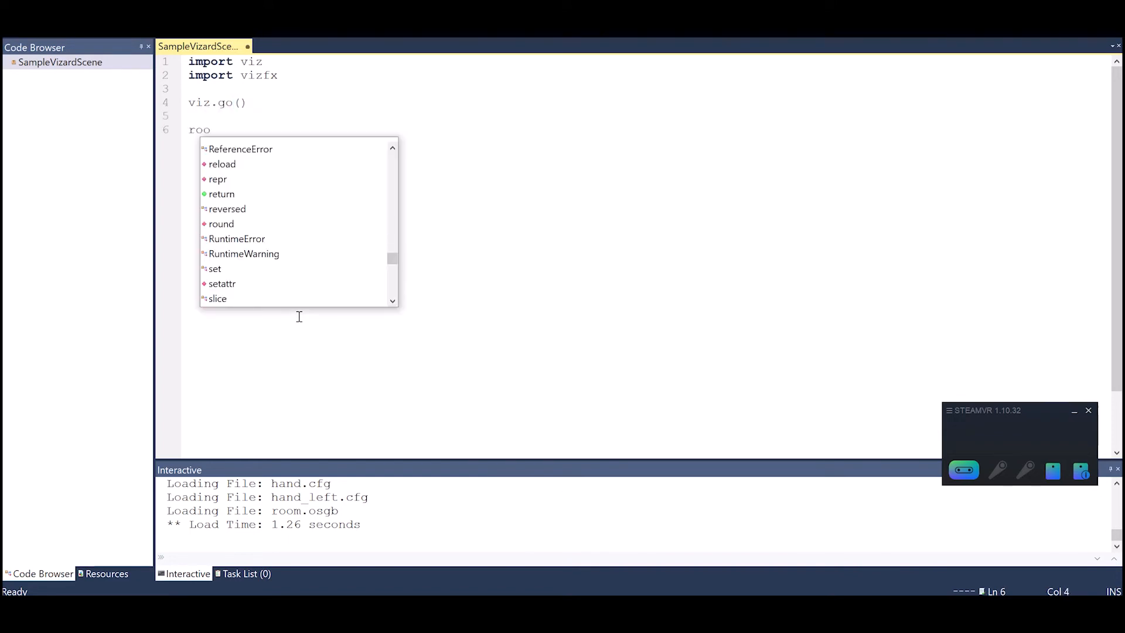
{"action": "type", "text": "m ="}
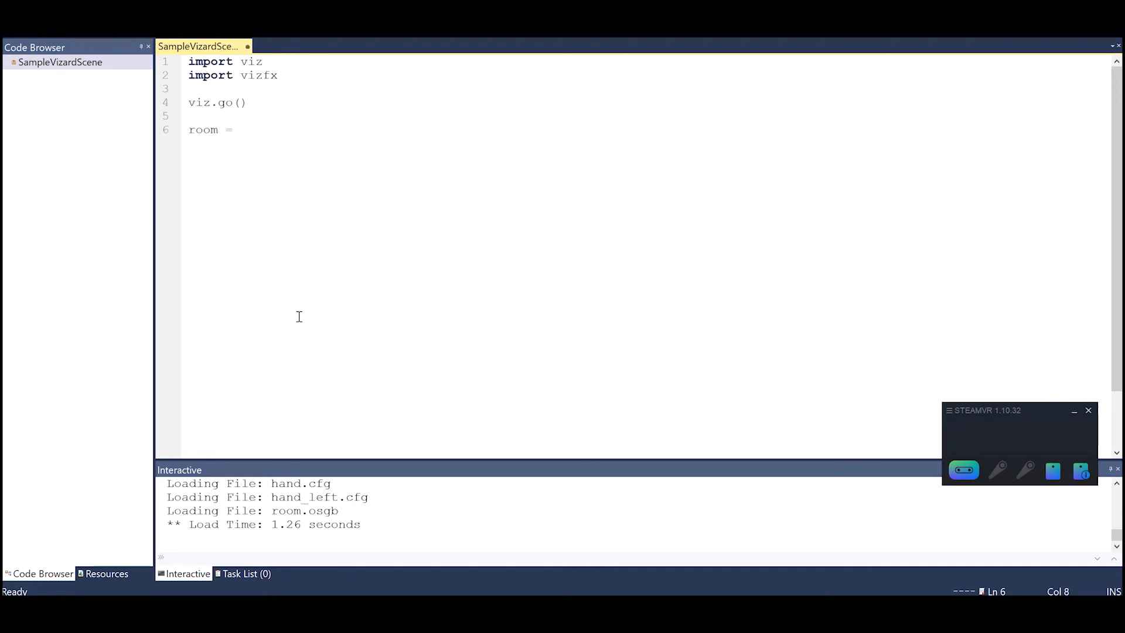
{"action": "left_click", "coordinate": [240, 130]}
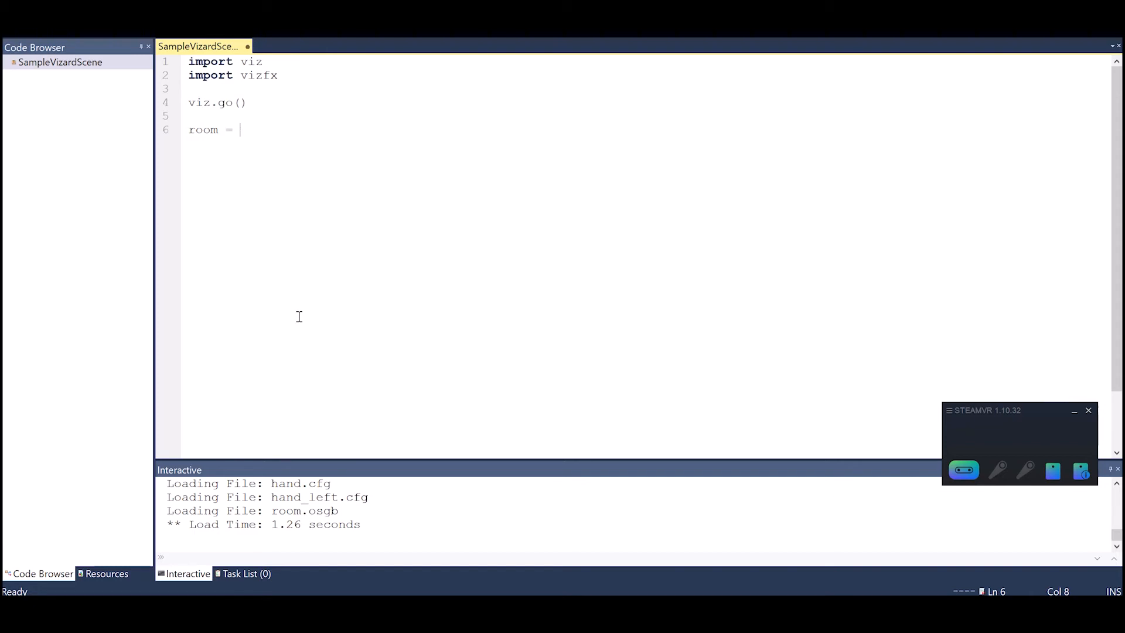
{"action": "type", "text": "vizfx"}
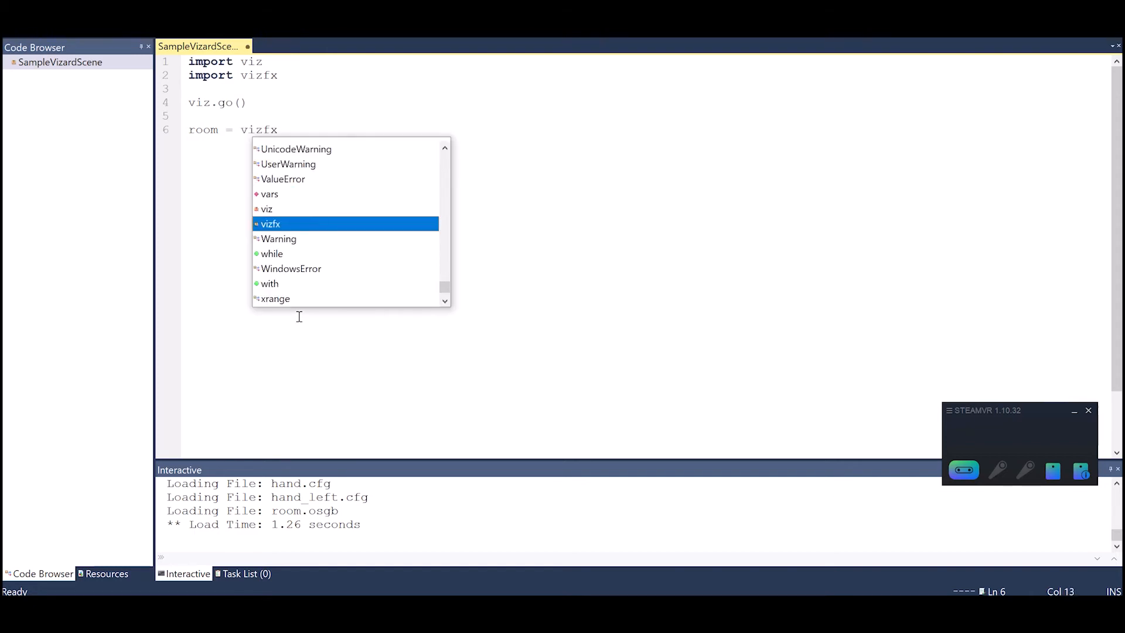
{"action": "type", "text": ".addChild"}
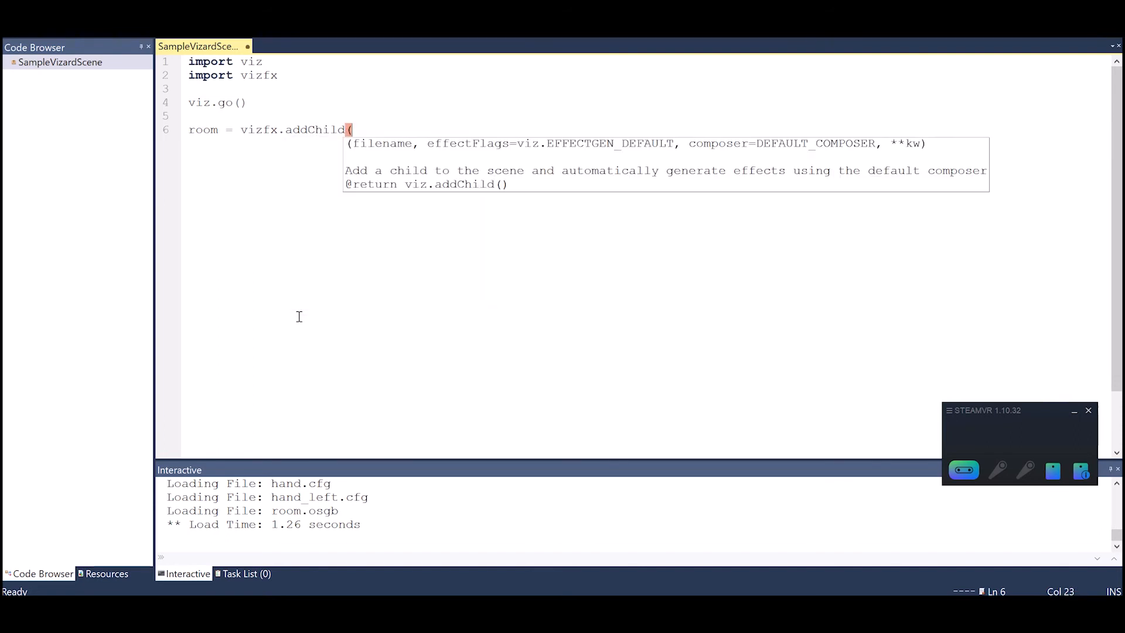
{"action": "type", "text": "('')"}
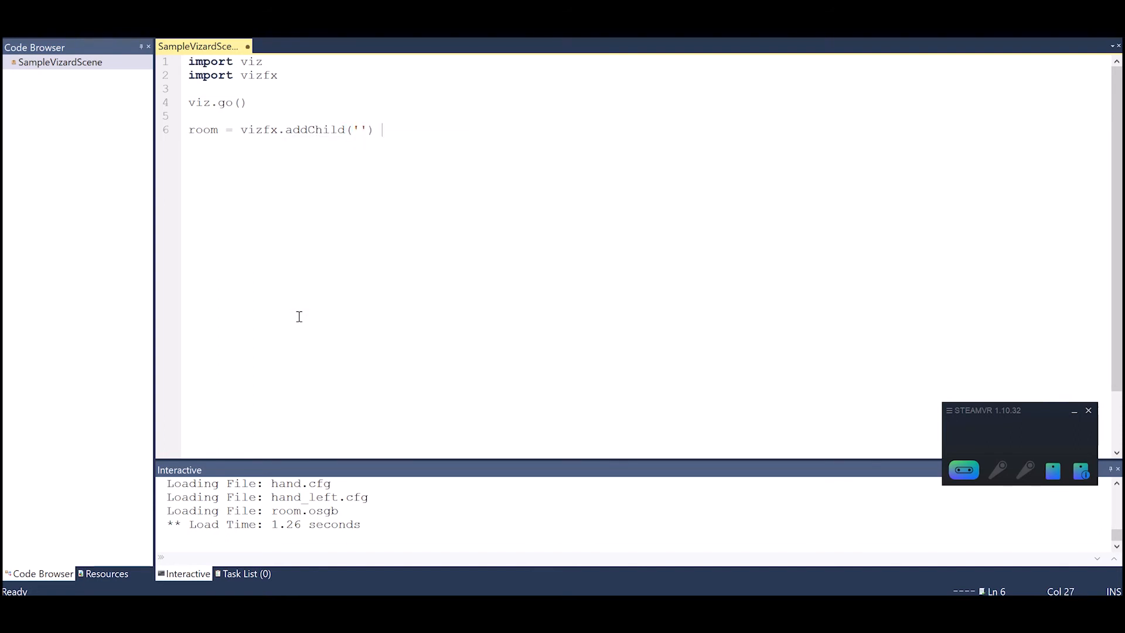
{"action": "mouse_move", "coordinate": [208, 48]}
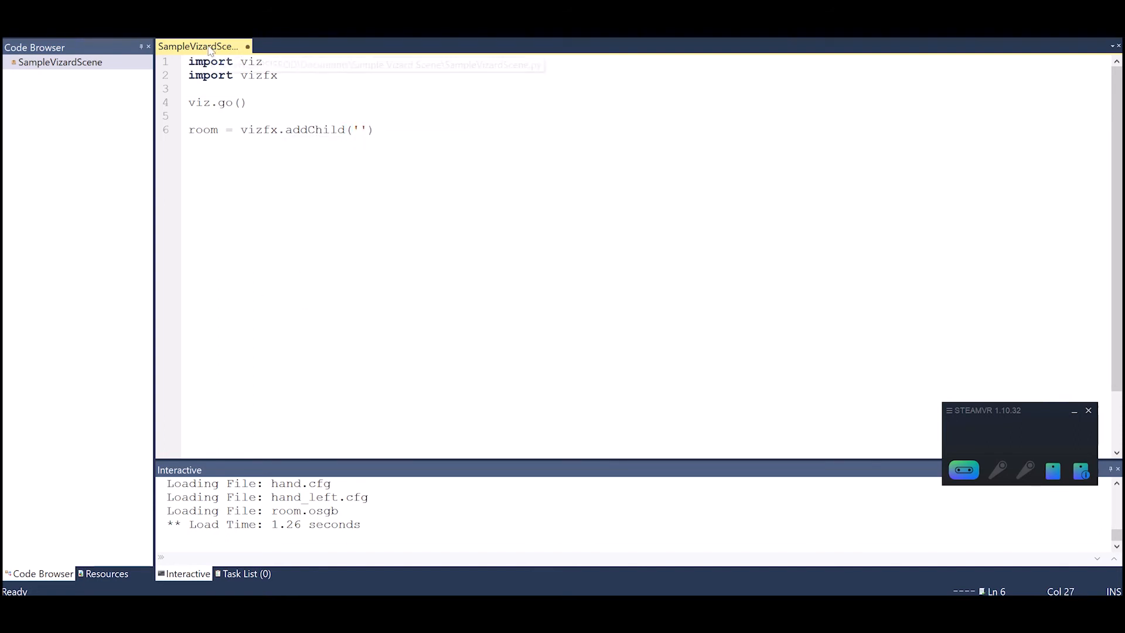
- Check the model file name in the script's folder, enter 'room.osgb', and run the script
{"action": "right_click", "coordinate": [204, 47]}
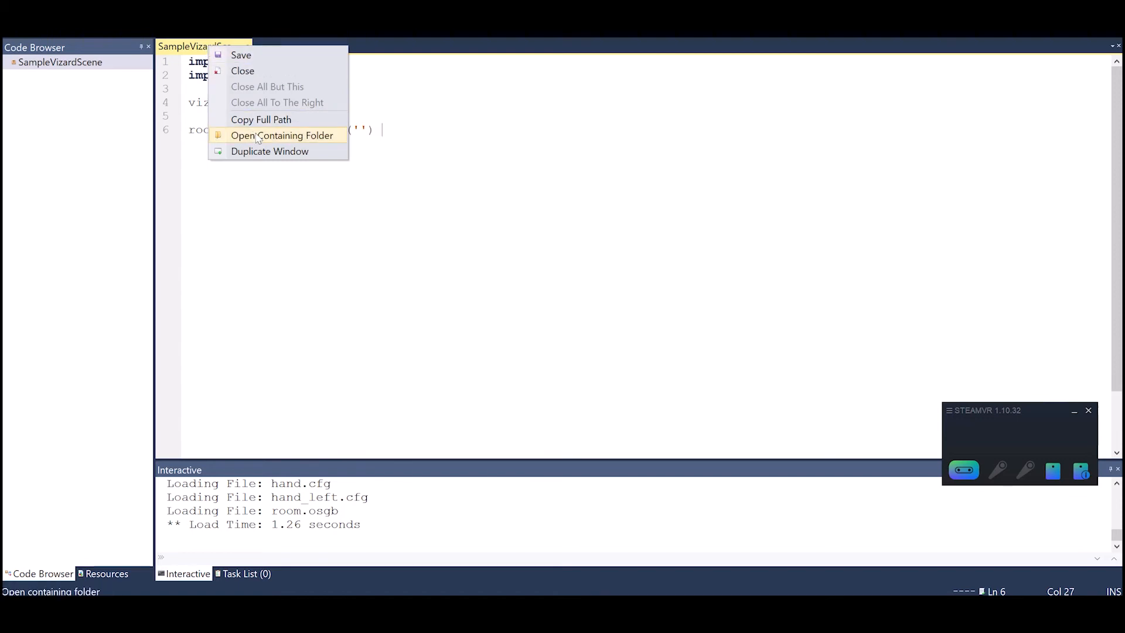
{"action": "left_click", "coordinate": [282, 136]}
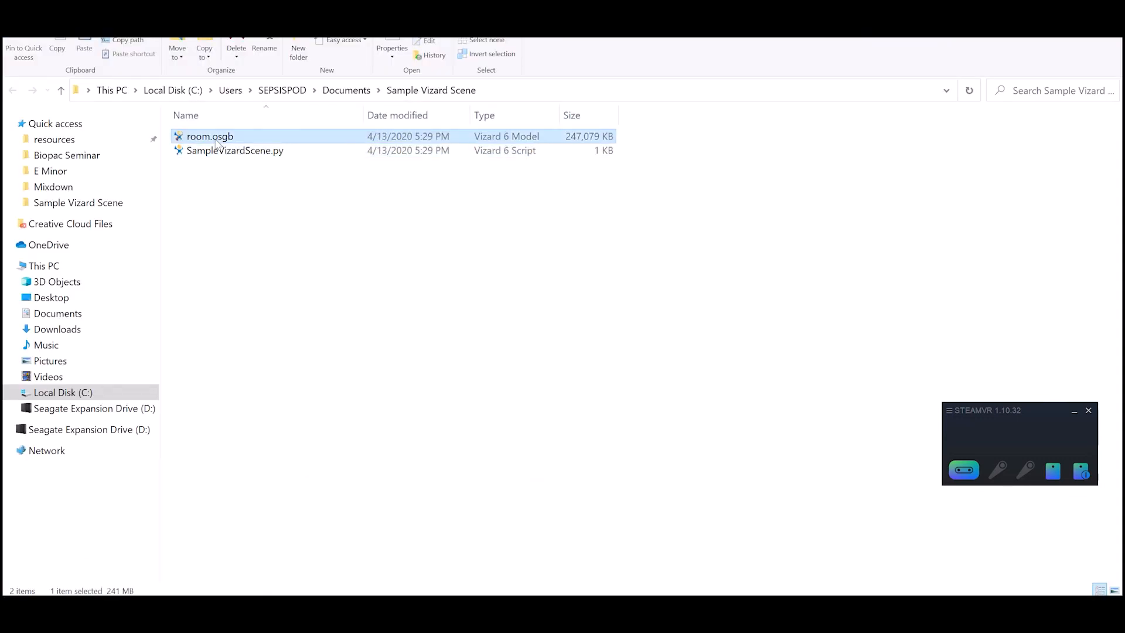
{"action": "left_click", "coordinate": [210, 136]}
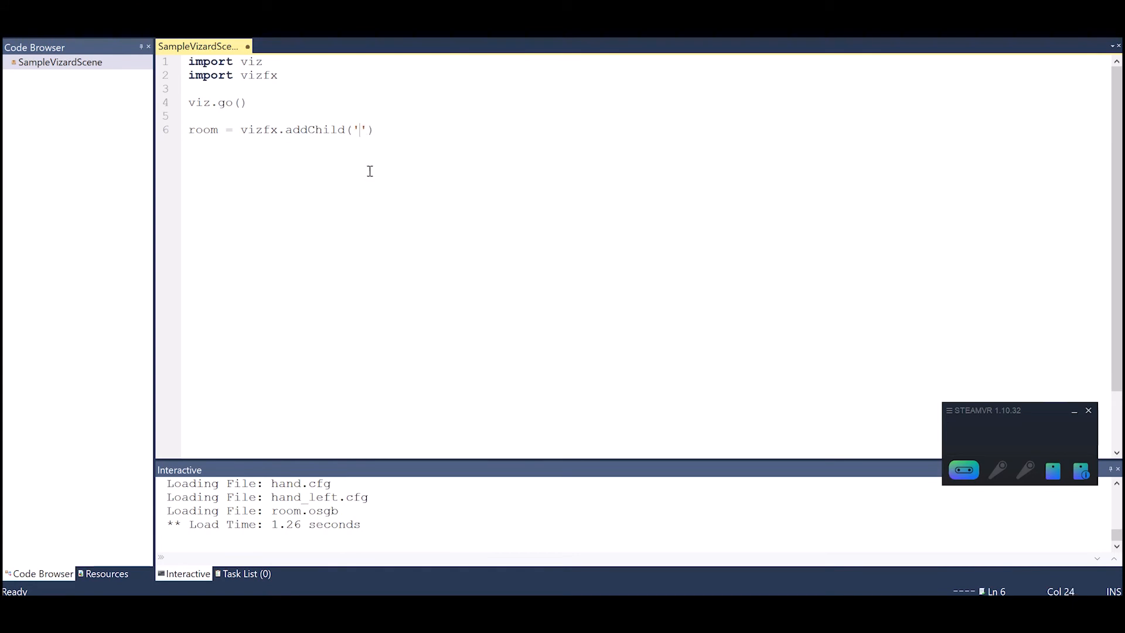
{"action": "type", "text": "room.osgb"}
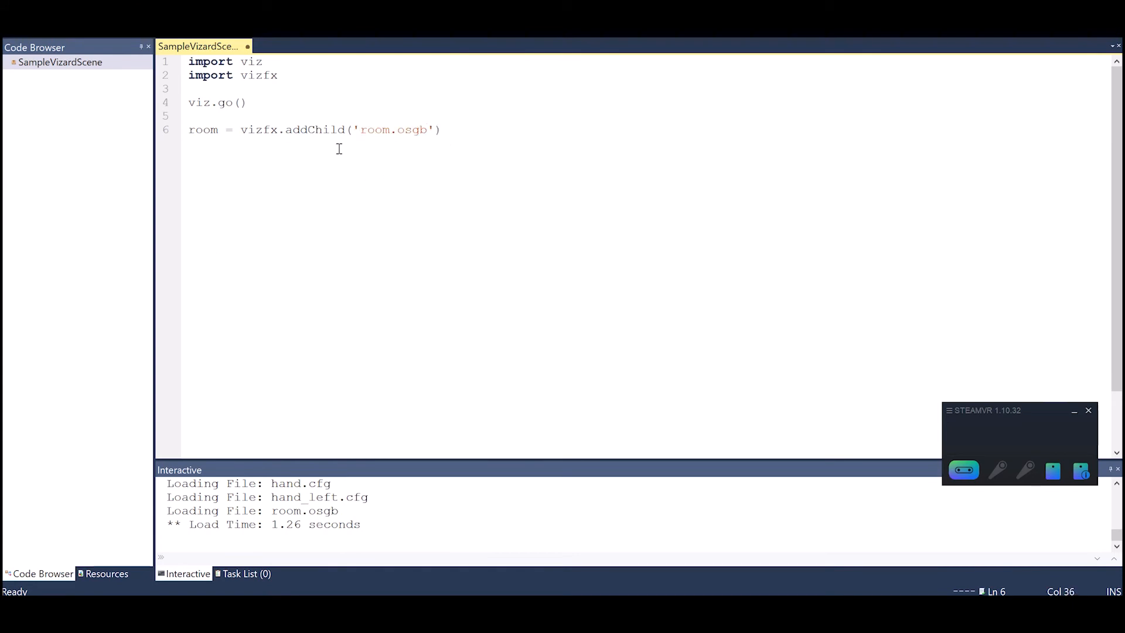
{"action": "left_click", "coordinate": [448, 130]}
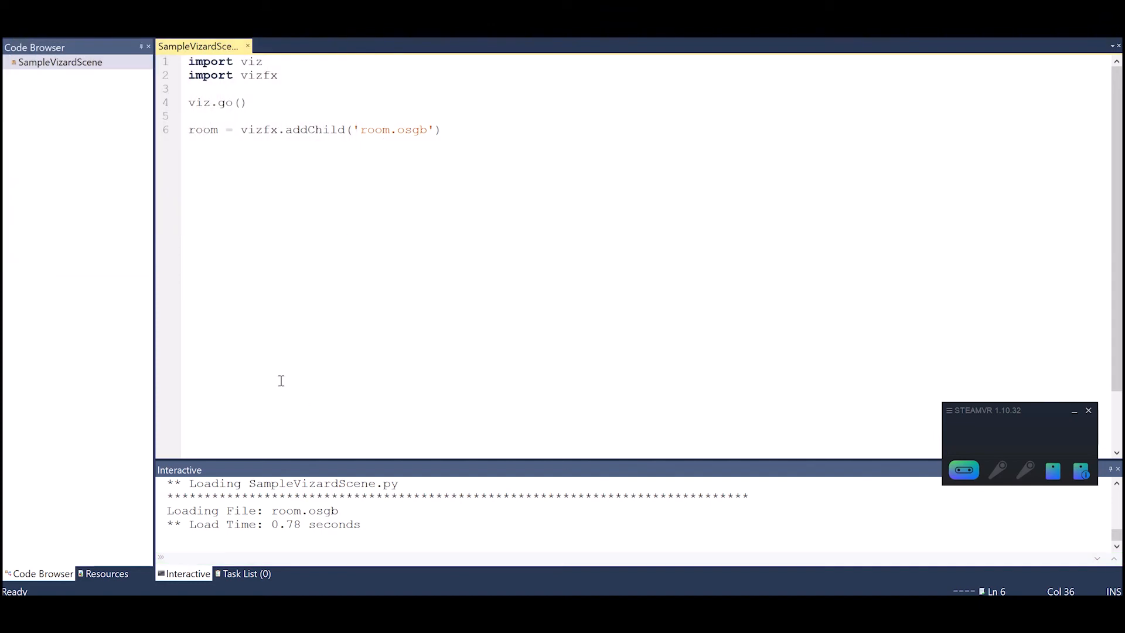
- Launch Vizconnect and save a new config file named vizconnect_config beside the script
{"action": "left_click", "coordinate": [445, 130]}
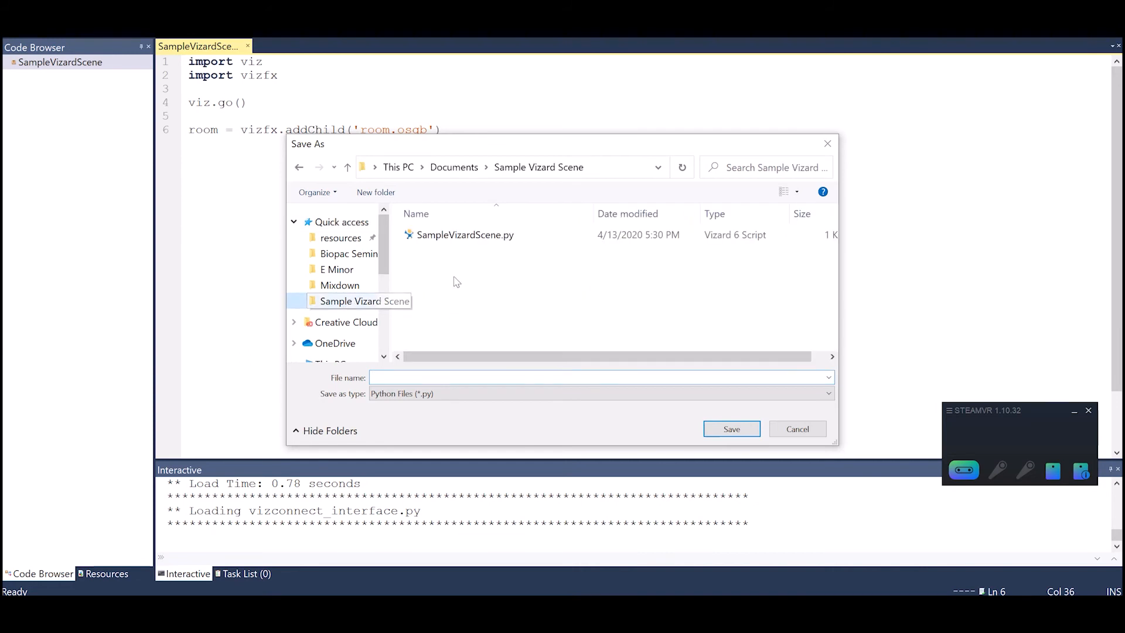
{"action": "type", "text": "vizconnect_confi"}
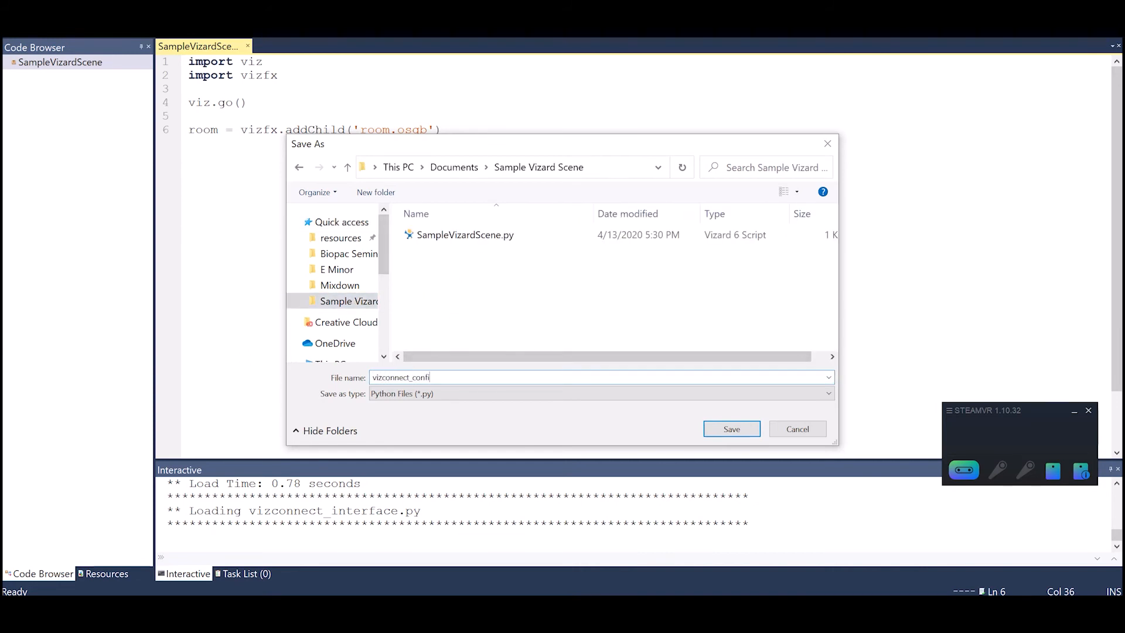
{"action": "left_click", "coordinate": [731, 428]}
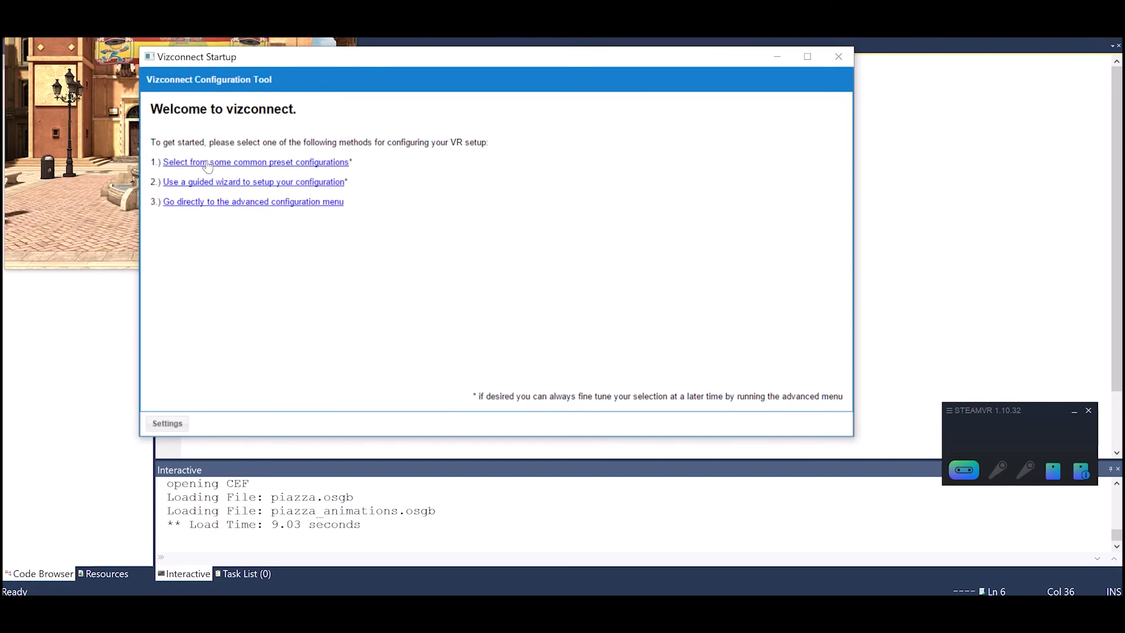
- Browse the common presets, pick HTC Vive, and apply it
{"action": "left_click", "coordinate": [255, 161]}
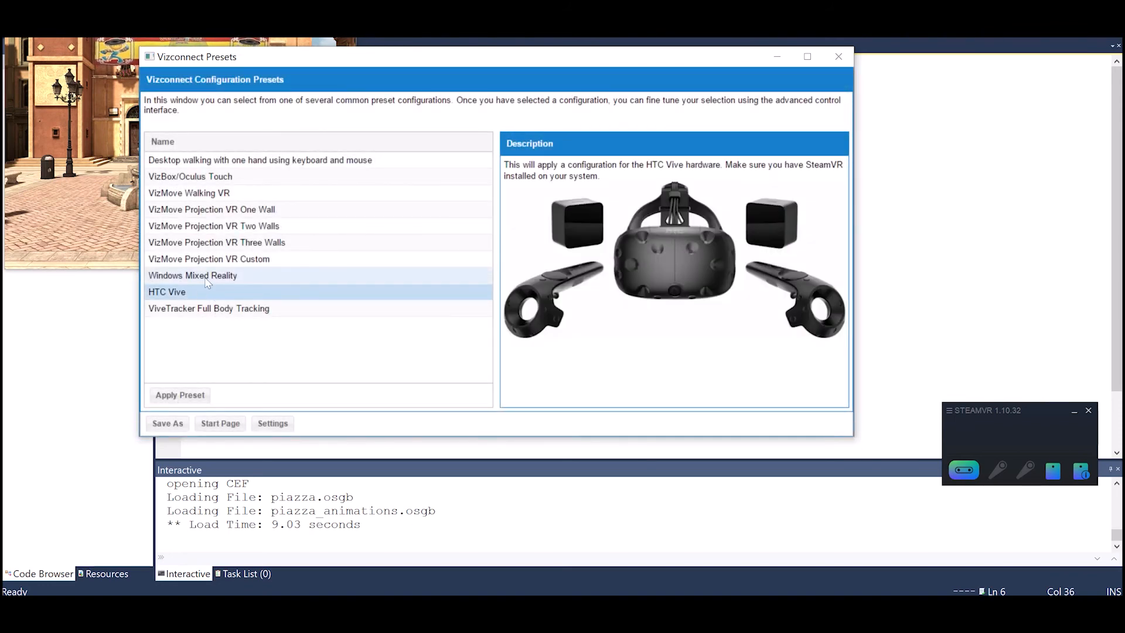
{"action": "left_click", "coordinate": [190, 176]}
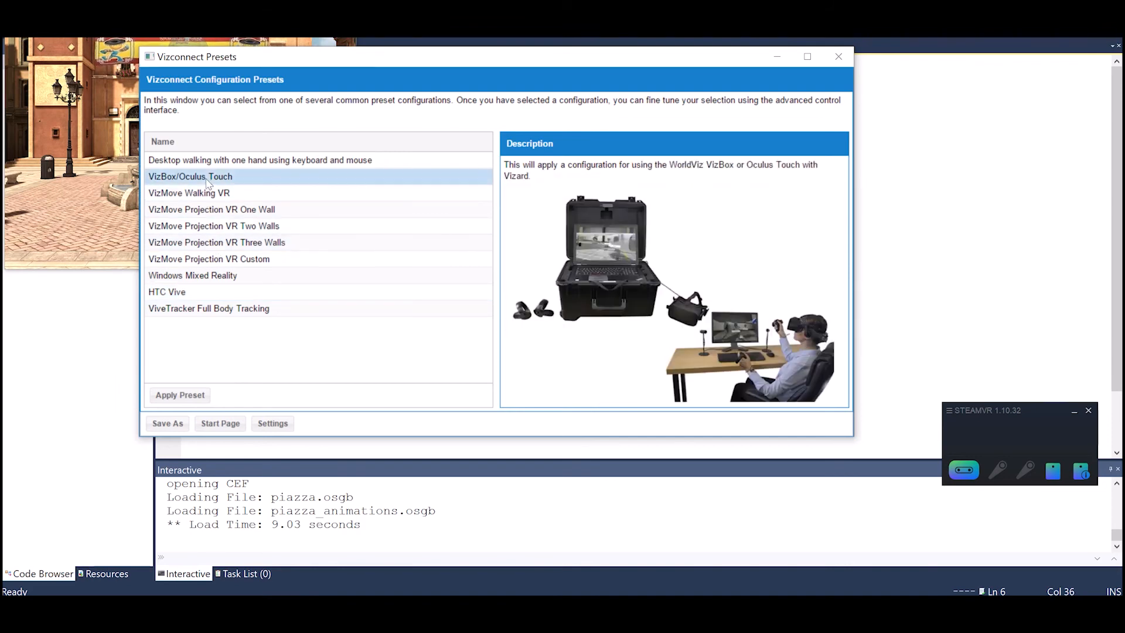
{"action": "left_click", "coordinate": [166, 292]}
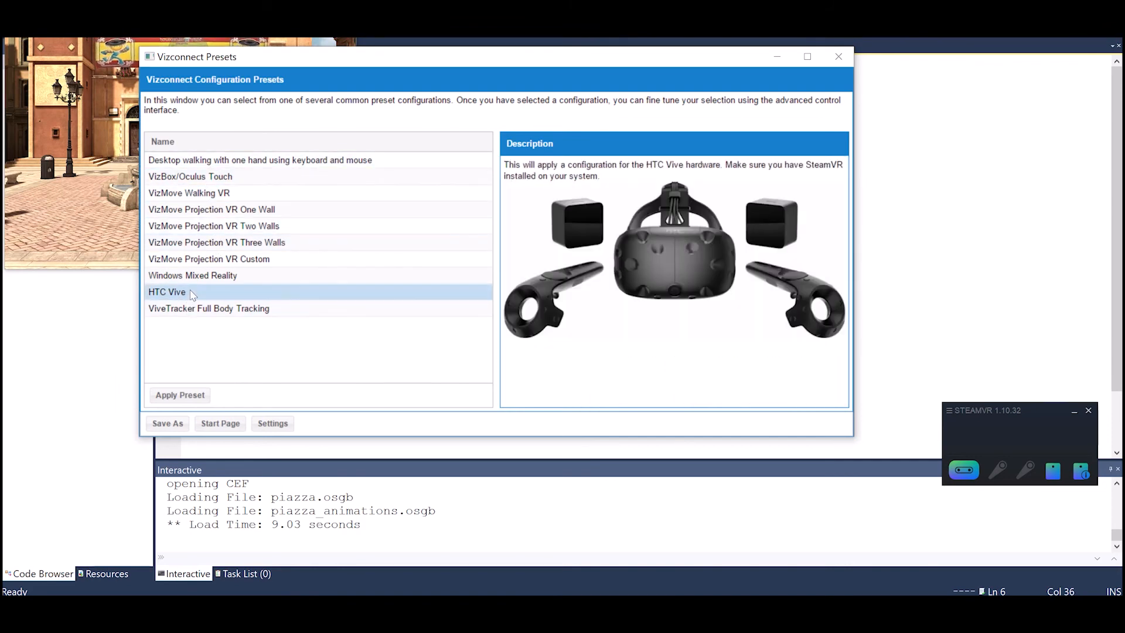
{"action": "mouse_move", "coordinate": [280, 329]}
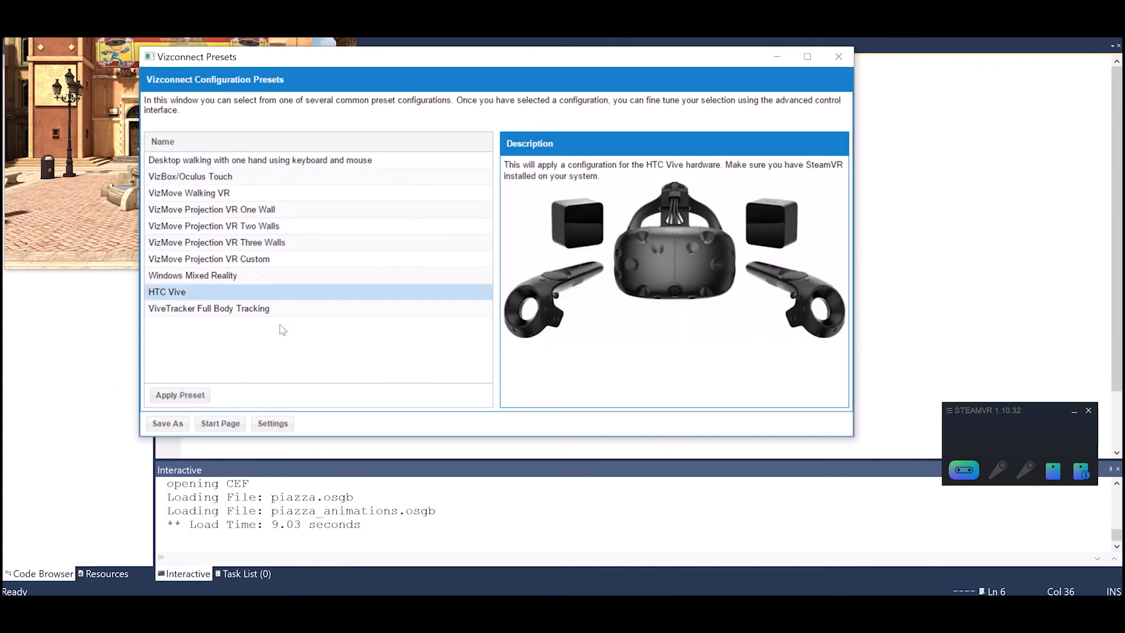
{"action": "mouse_move", "coordinate": [262, 292]}
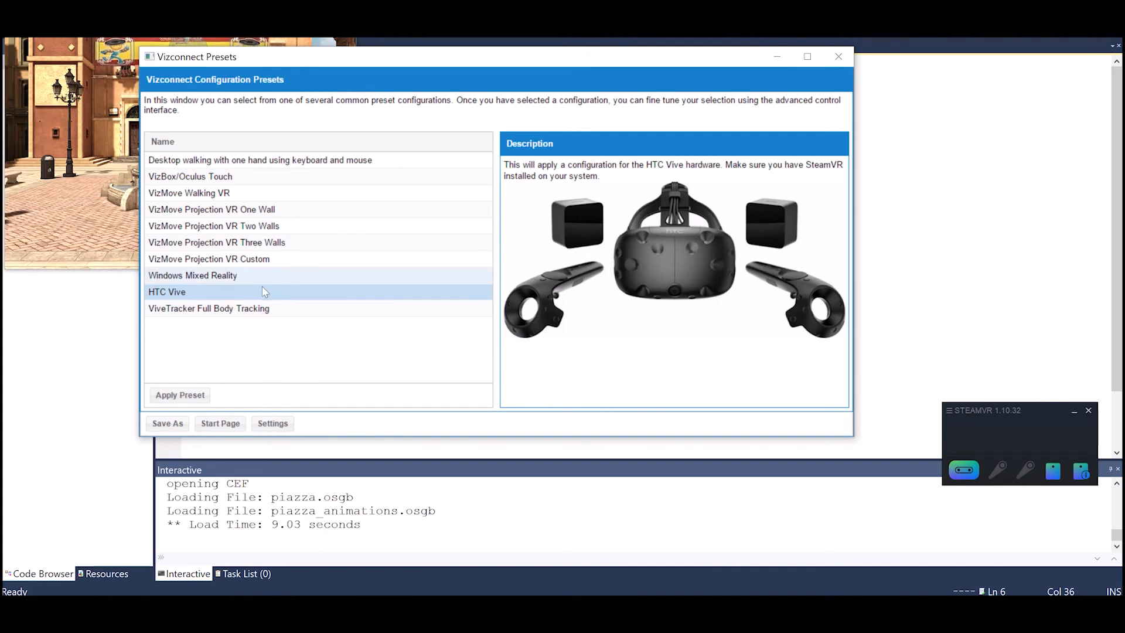
{"action": "mouse_move", "coordinate": [281, 337]}
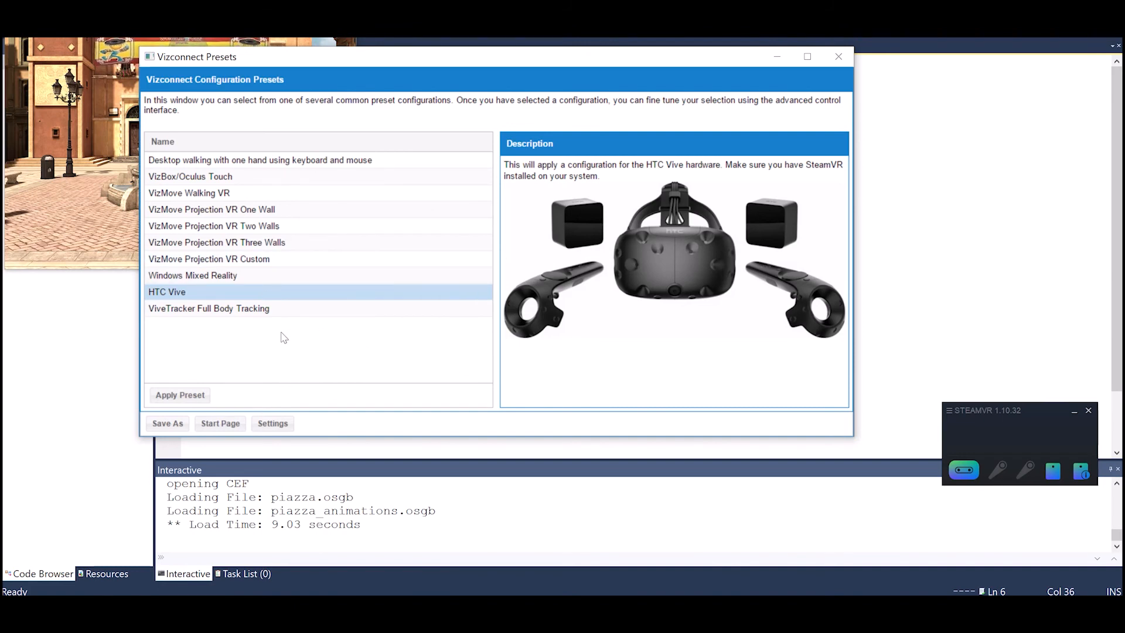
{"action": "mouse_move", "coordinate": [304, 348]}
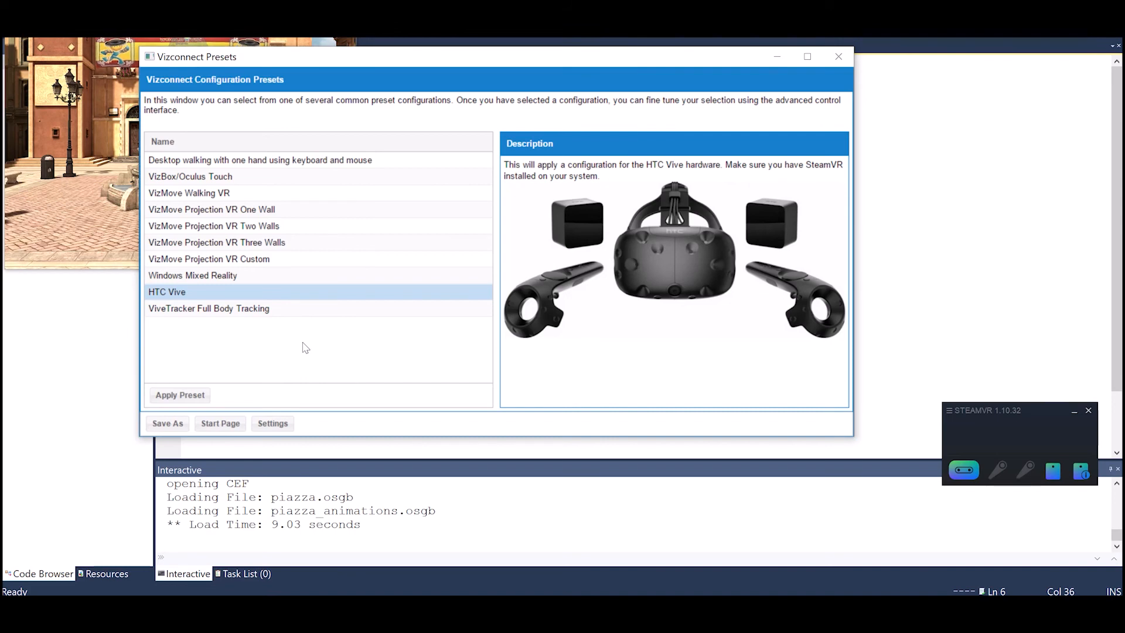
{"action": "mouse_move", "coordinate": [297, 362]}
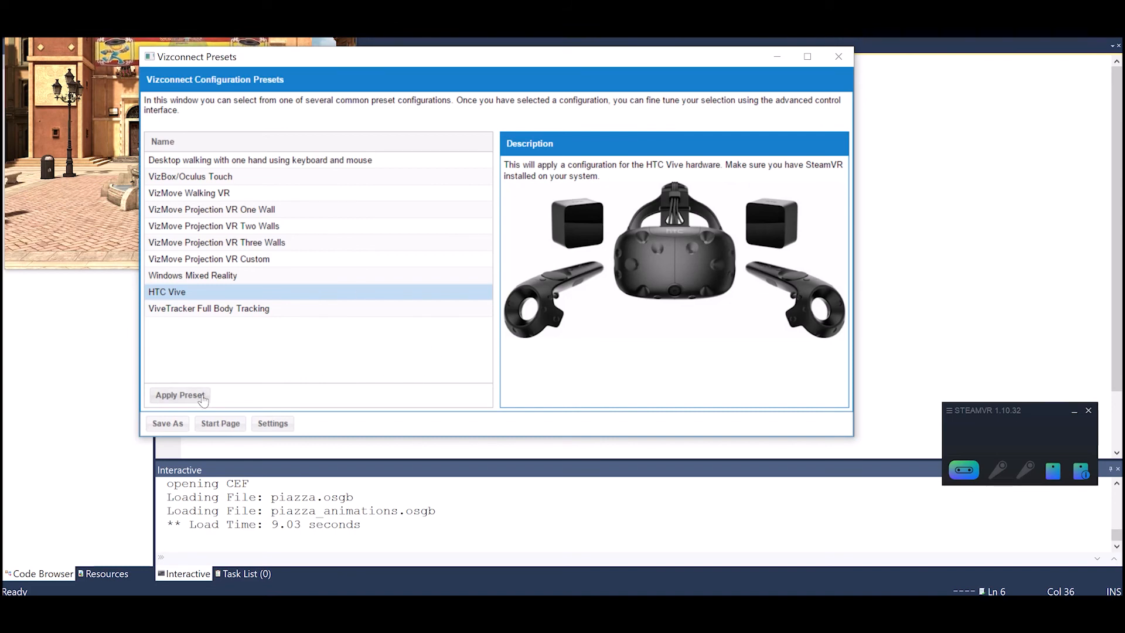
{"action": "left_click", "coordinate": [179, 394]}
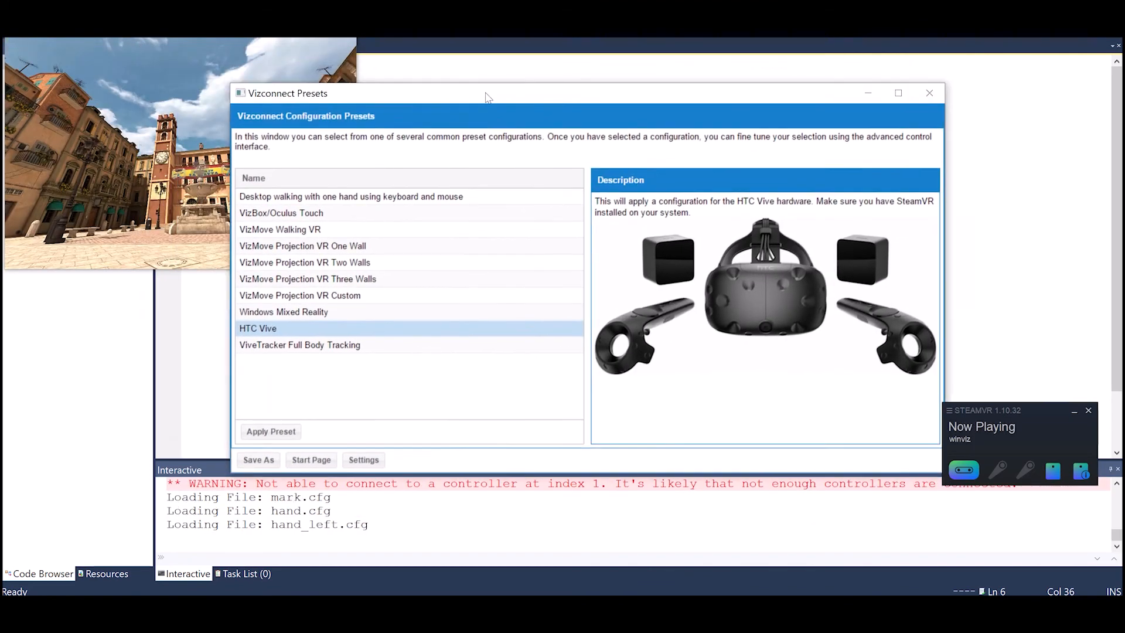
- Close Vizconnect, add 'import vizconnect', and replace viz.go() with vizconnect.go('vizconnect_config.py')
{"action": "left_click", "coordinate": [928, 93]}
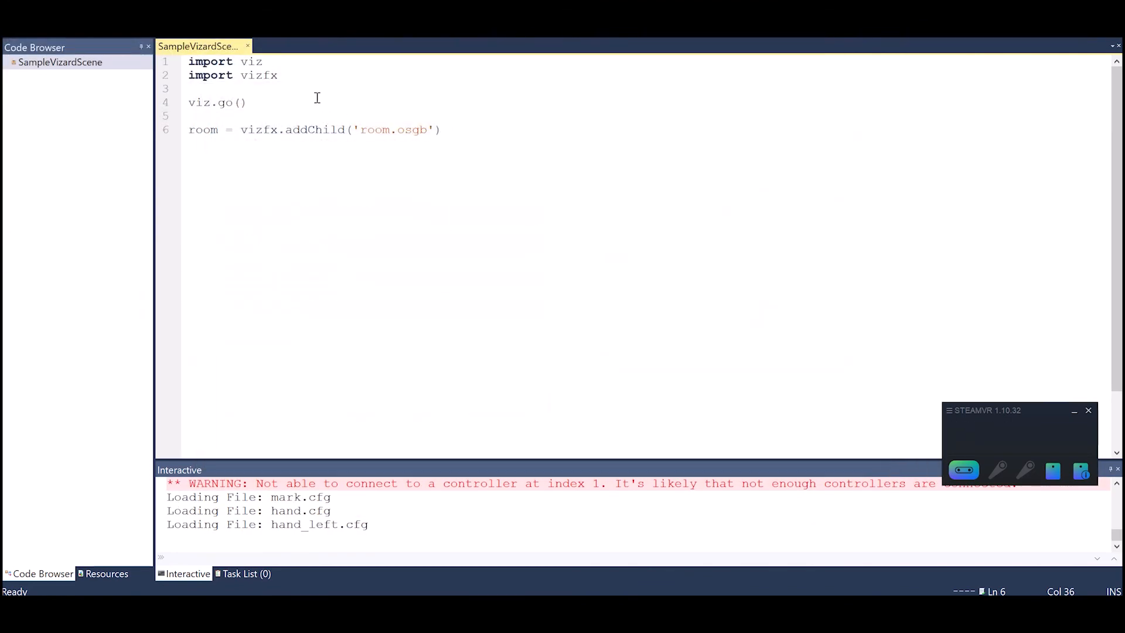
{"action": "type", "text": "import vizconnect"}
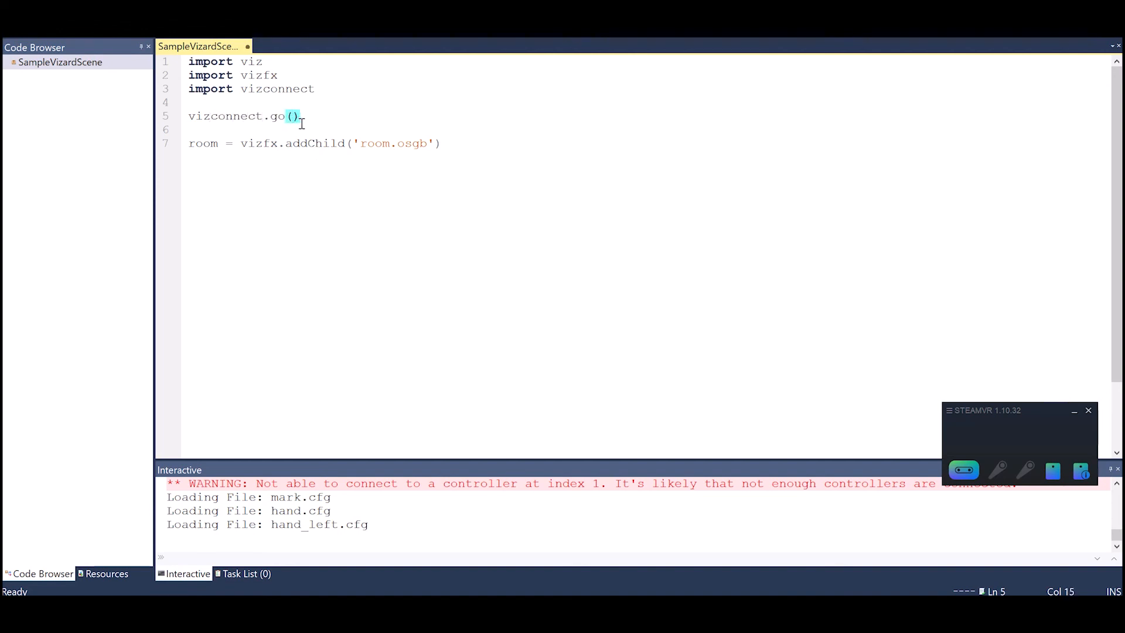
{"action": "type", "text": "''"}
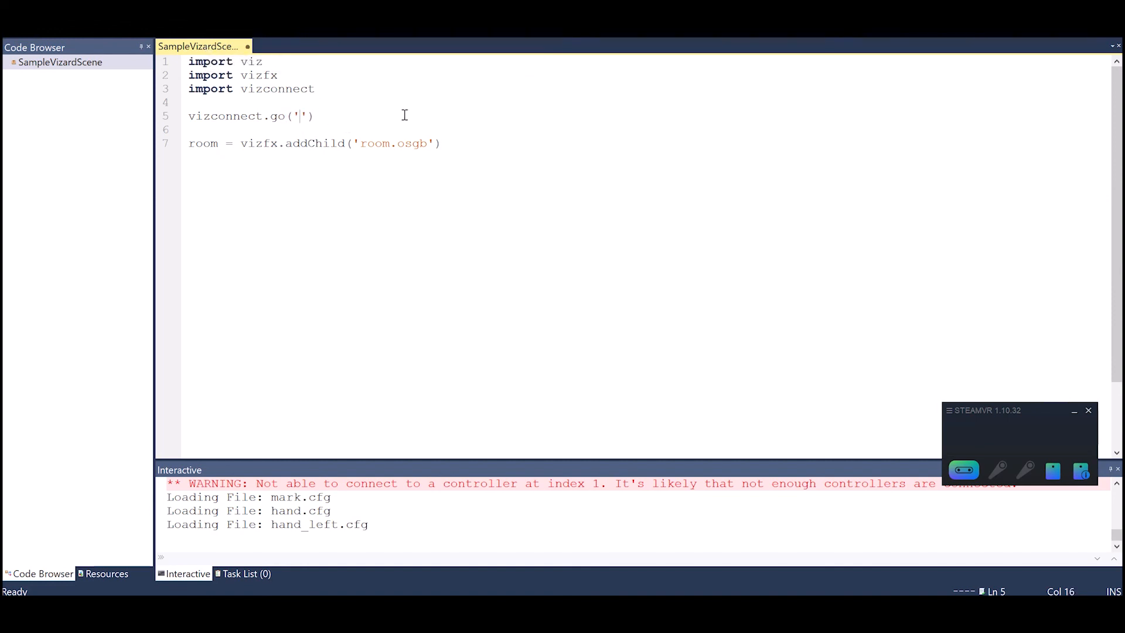
{"action": "type", "text": "vizconnect_config.py"}
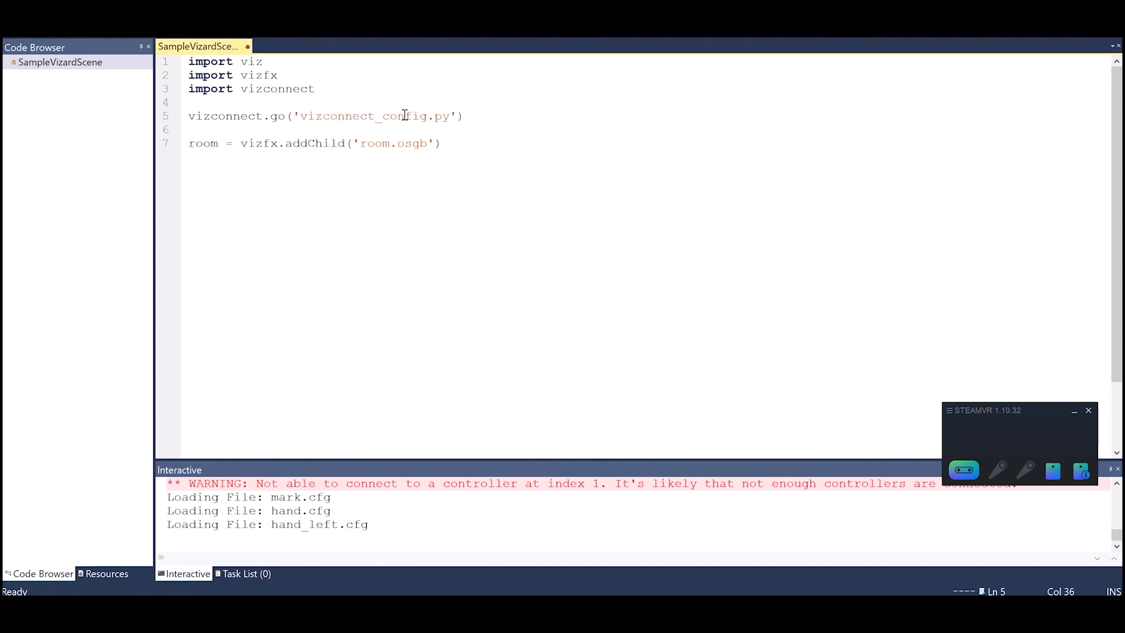
- Confirm room.osgb, SampleVizardScene.py and vizconnect_config.py share the script's folder, then return to the script
{"action": "right_click", "coordinate": [201, 46]}
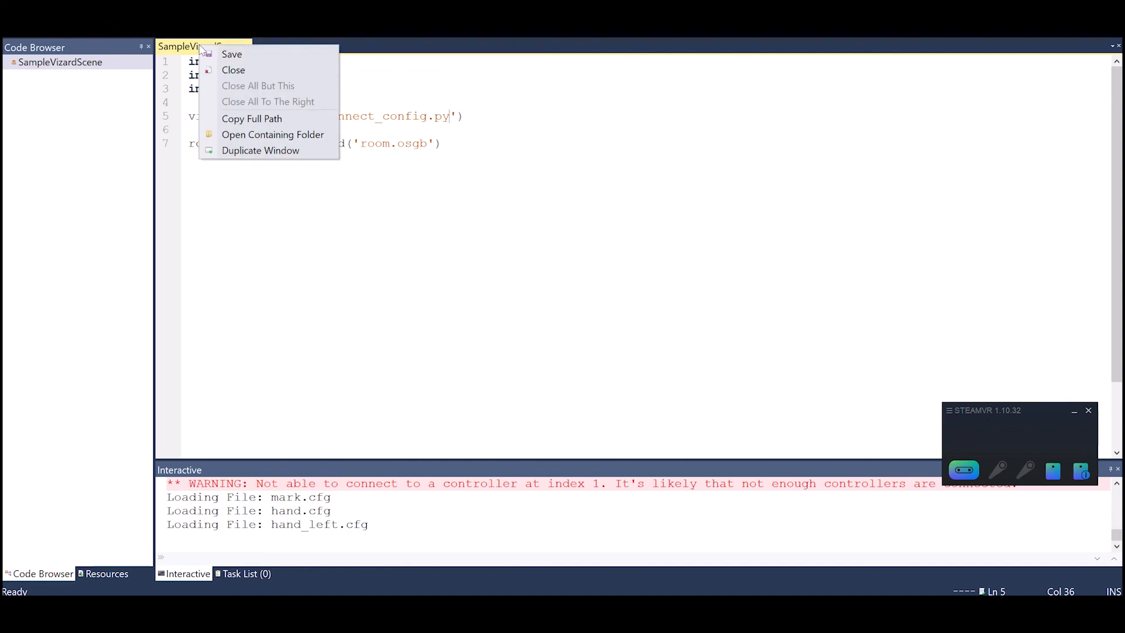
{"action": "left_click", "coordinate": [273, 134]}
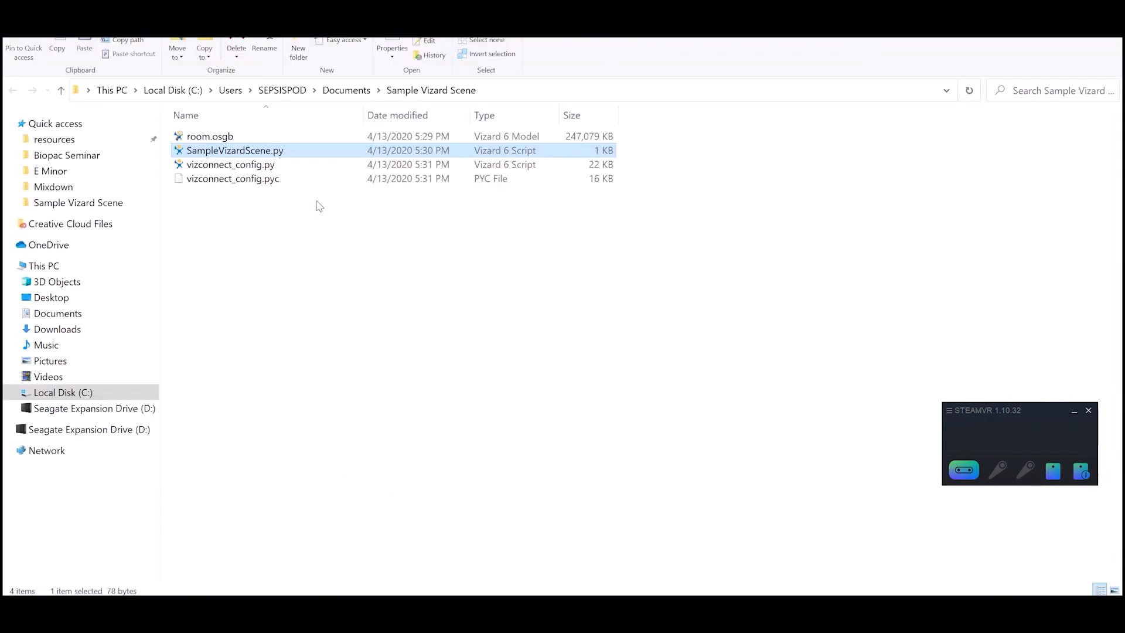
{"action": "double_click", "coordinate": [235, 150]}
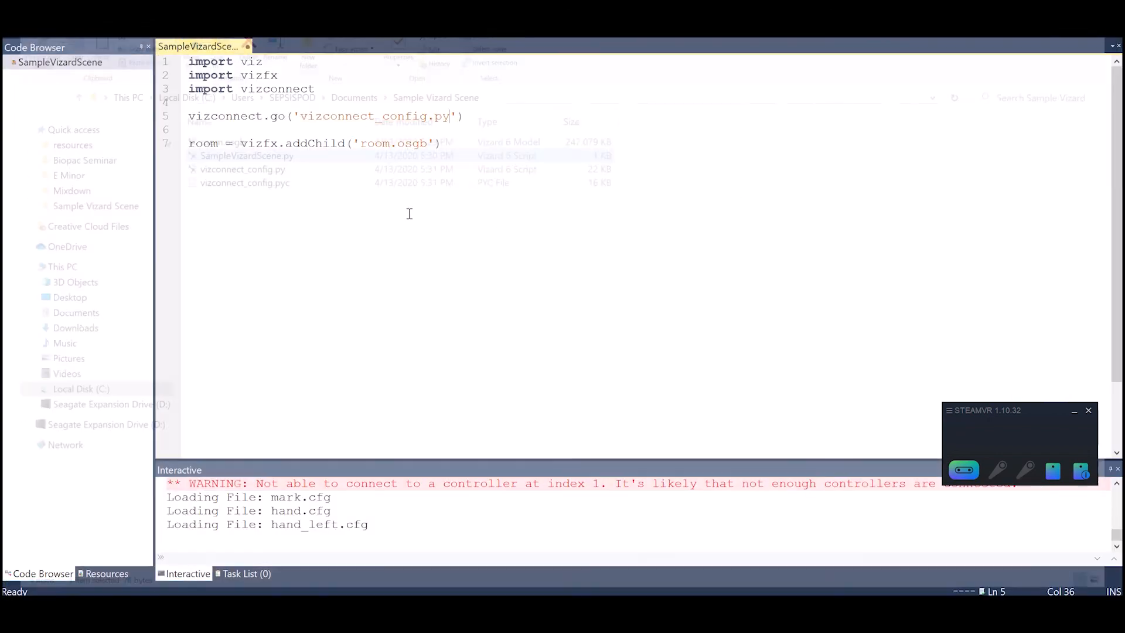